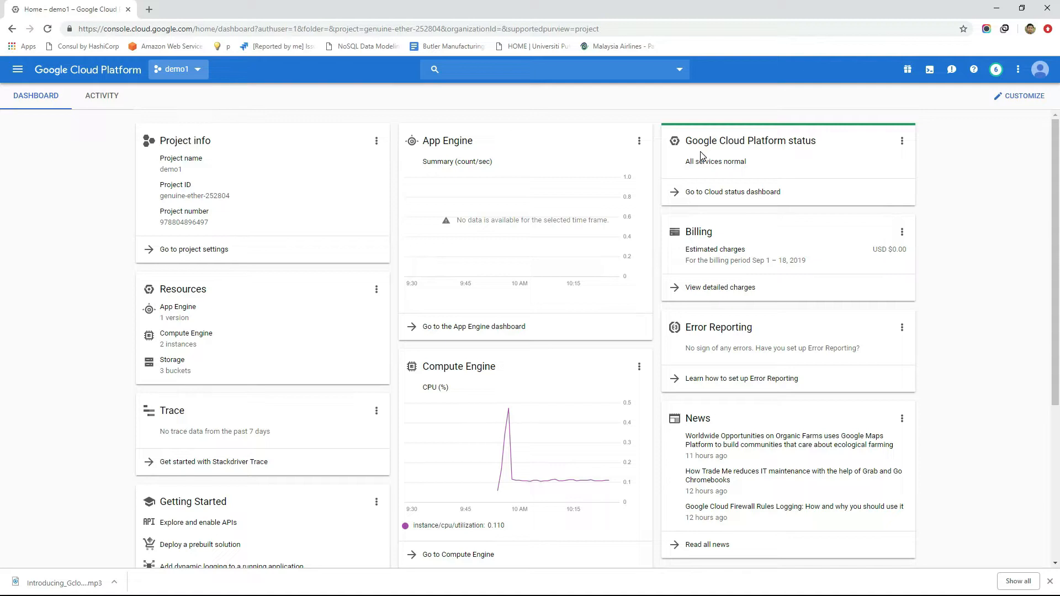
mouse_move(929, 69)
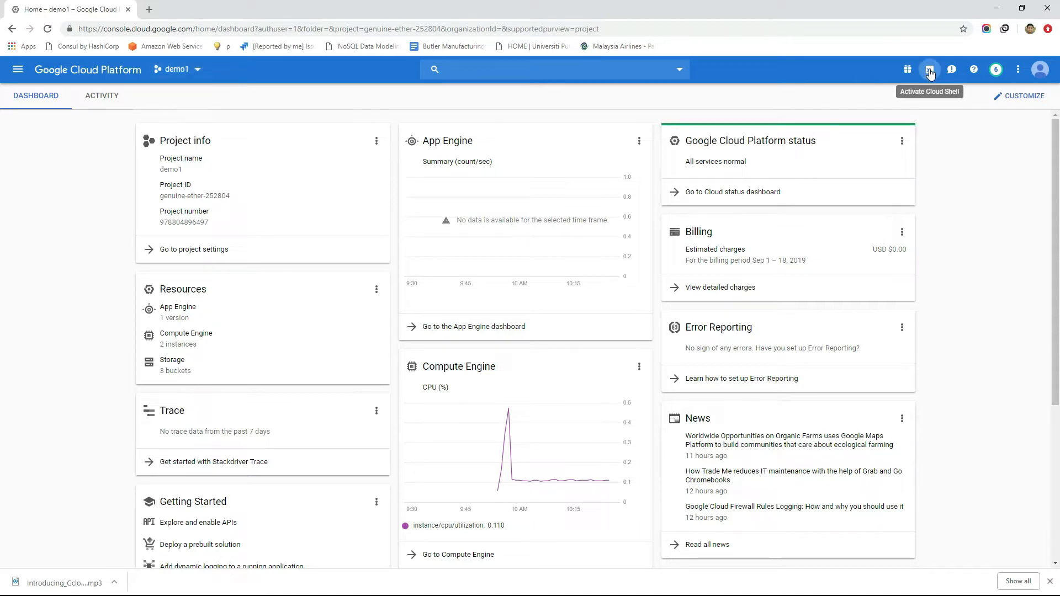
- Open Cloud Shell and run gcloud config set compute/zone us-central1-a
click(929, 70)
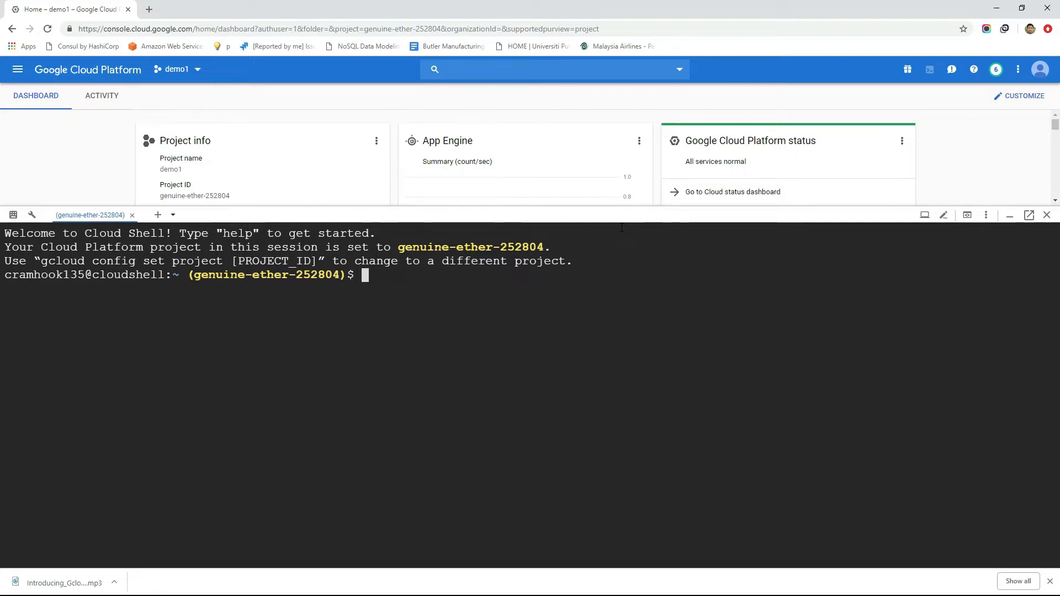
text(gcloud config set)
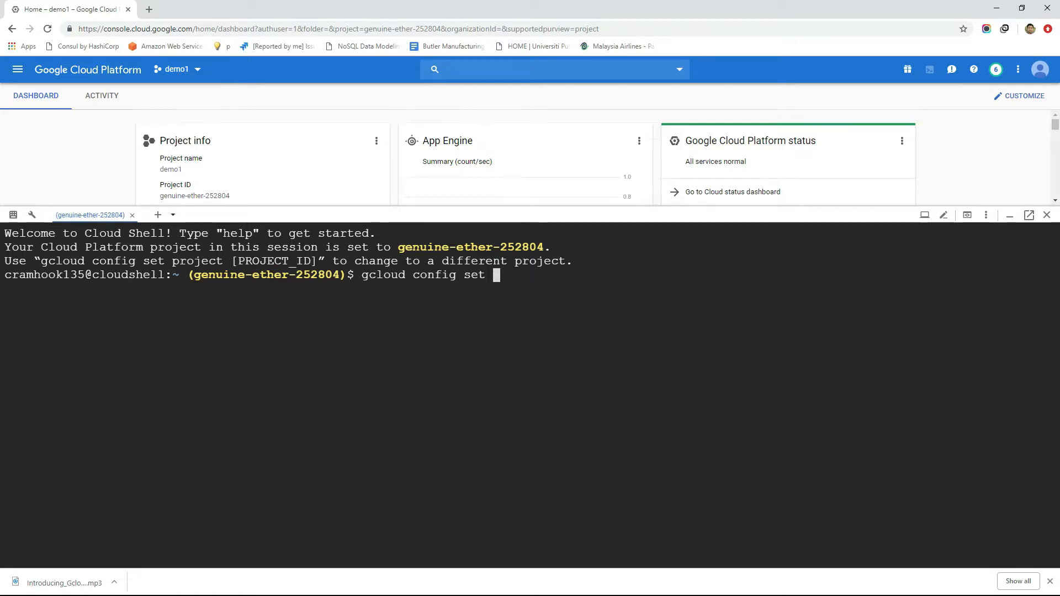
text(compute/zone)
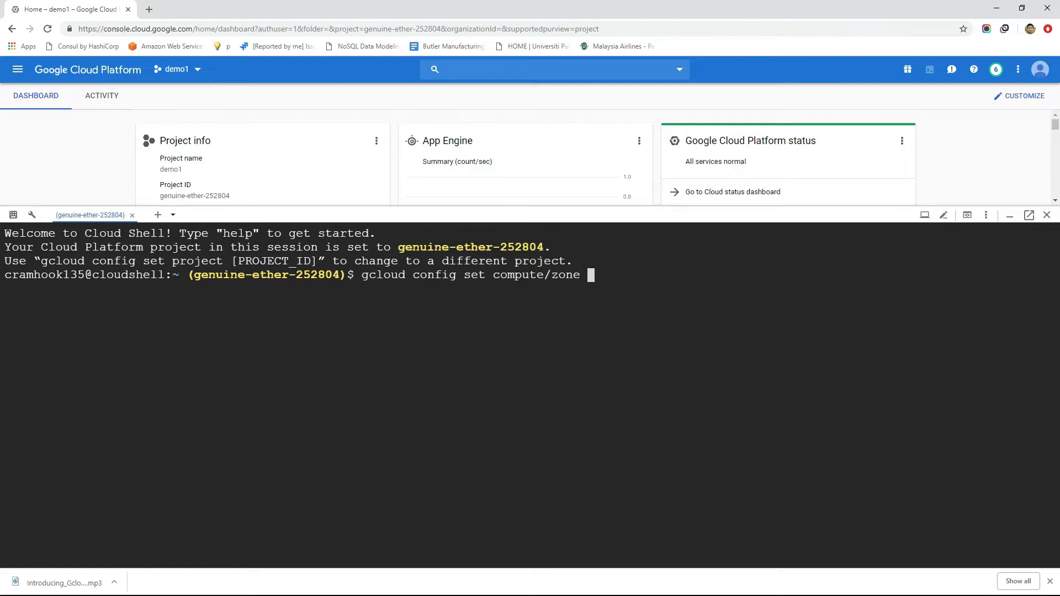
text(us-central1-a)
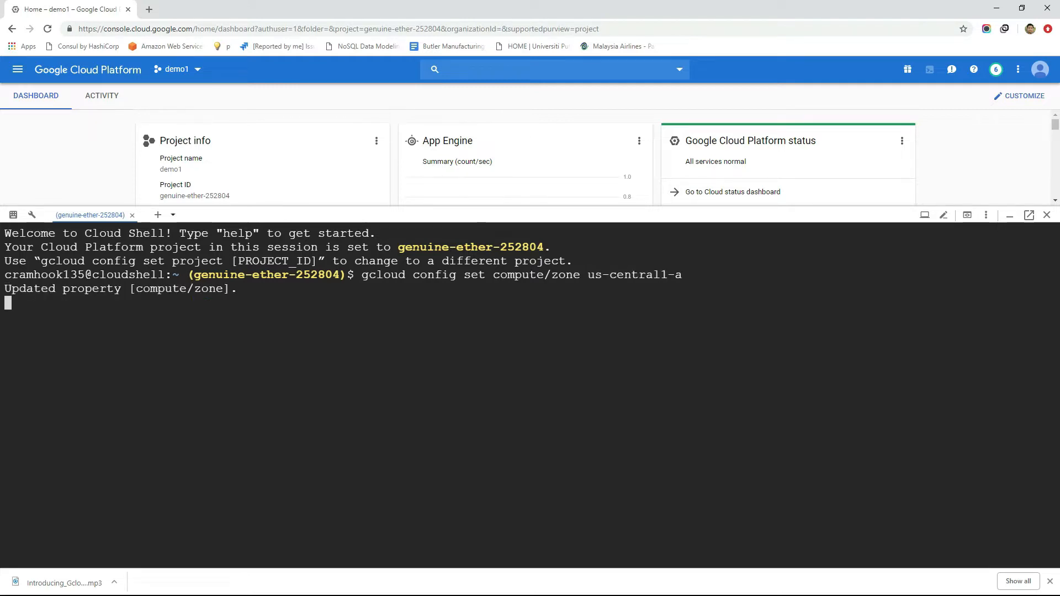
key(Return)
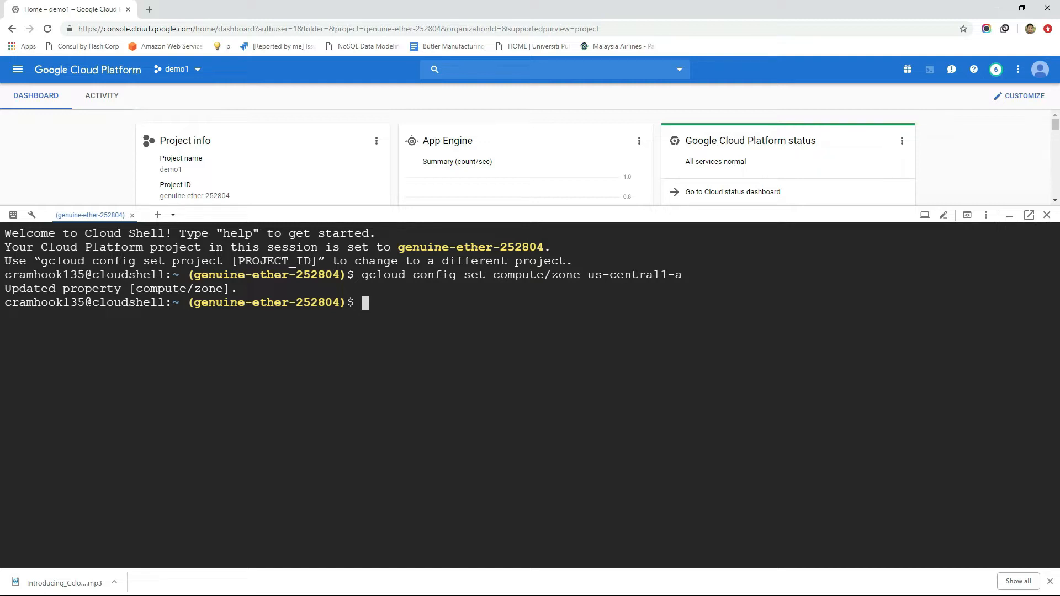
- Run gcloud projects create gcloud-project-3443541 --name gcloud-project in Cloud Shell
text(gcloud)
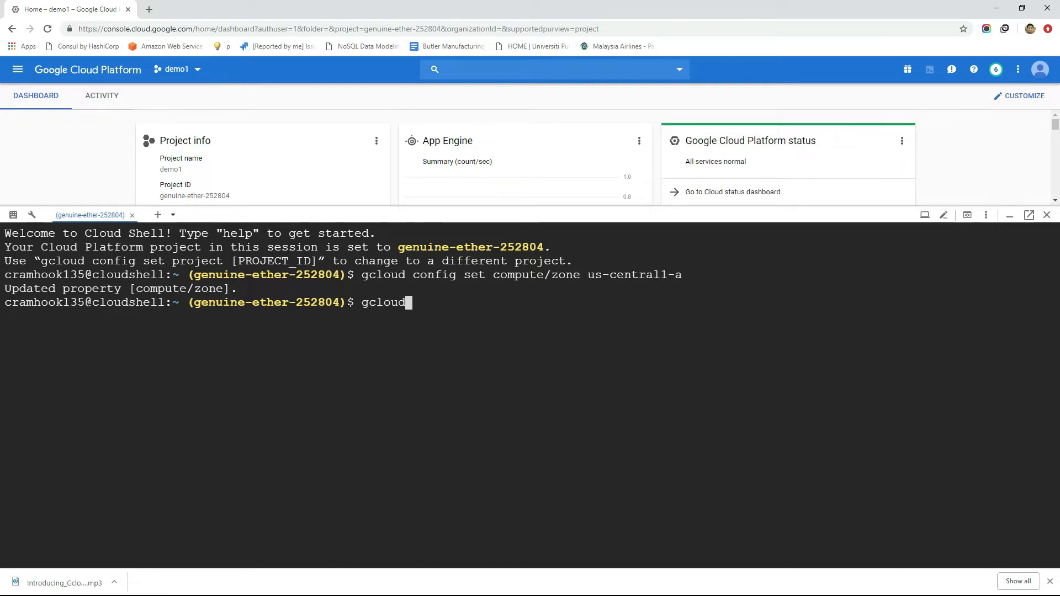
text(projects create)
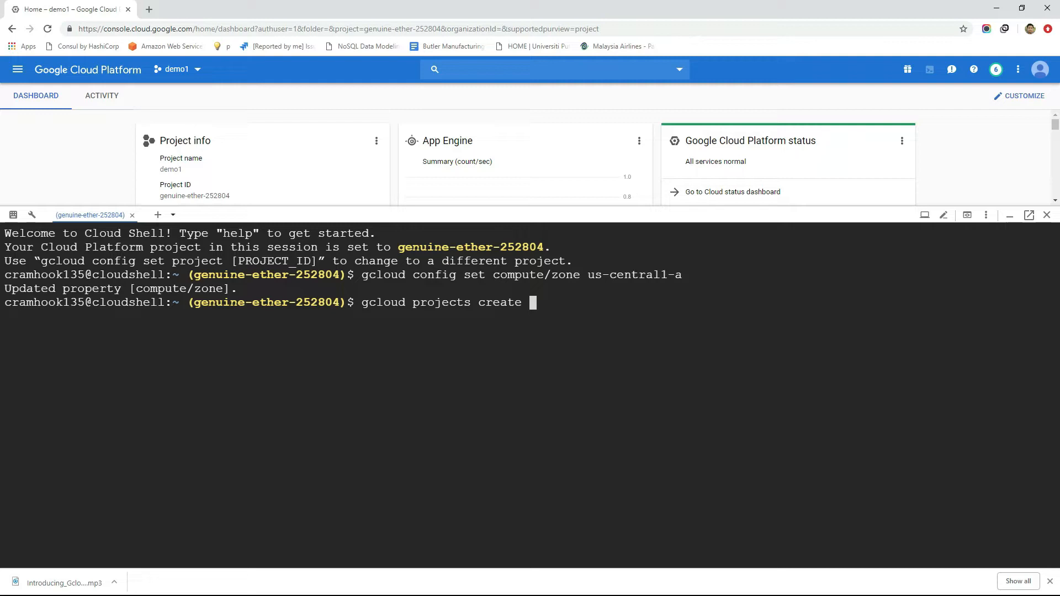
text(gcloud)
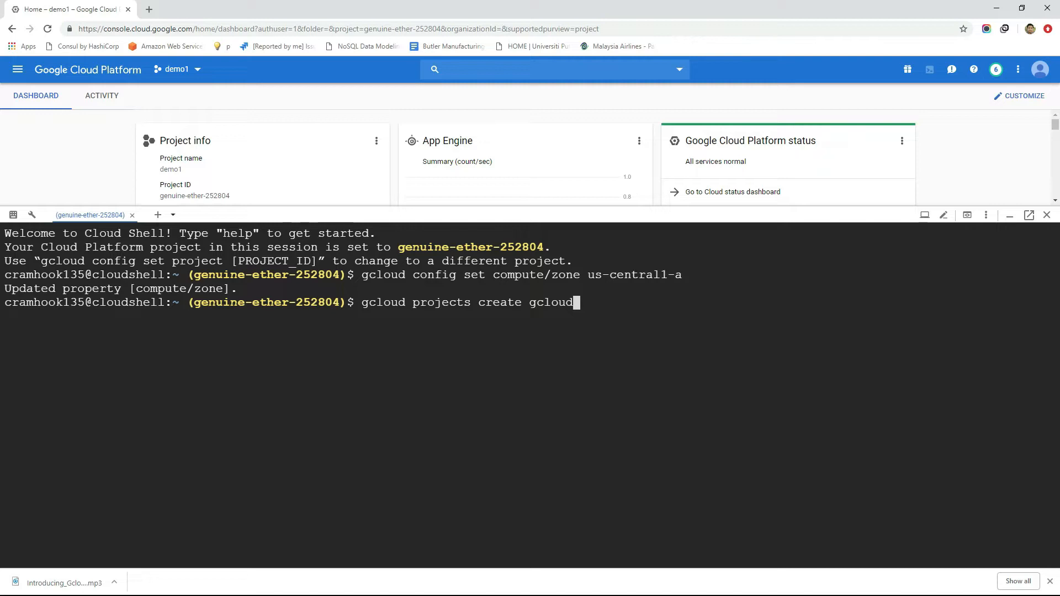
text(-project)
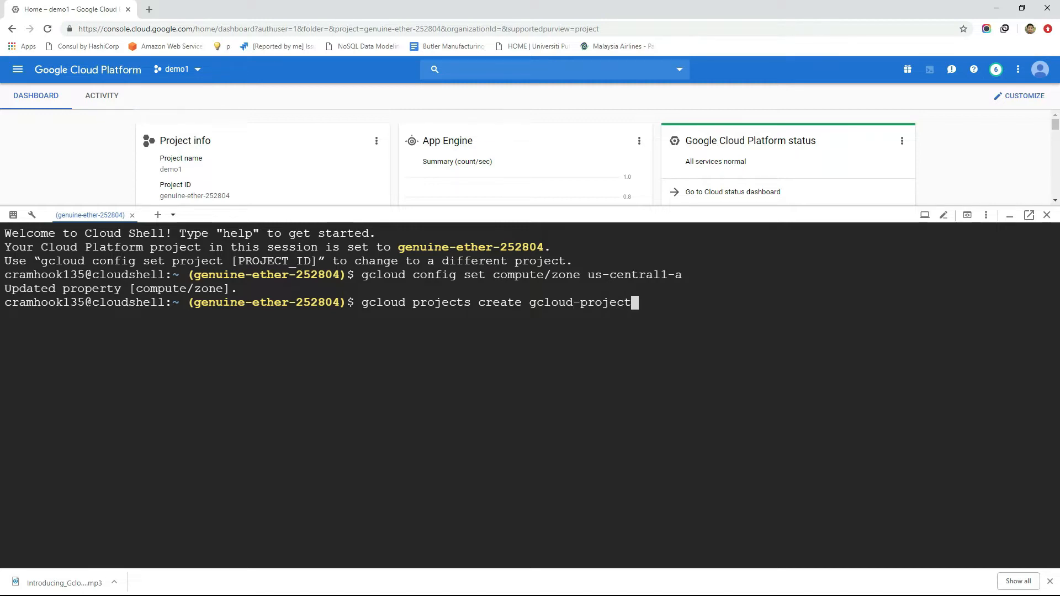
text(-3443541 -)
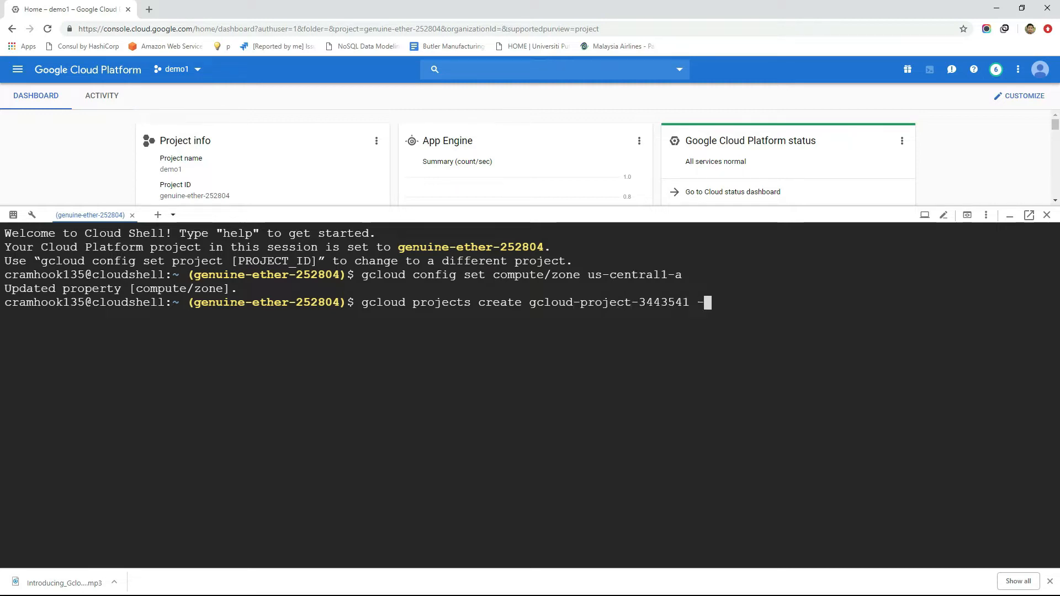
text(-name)
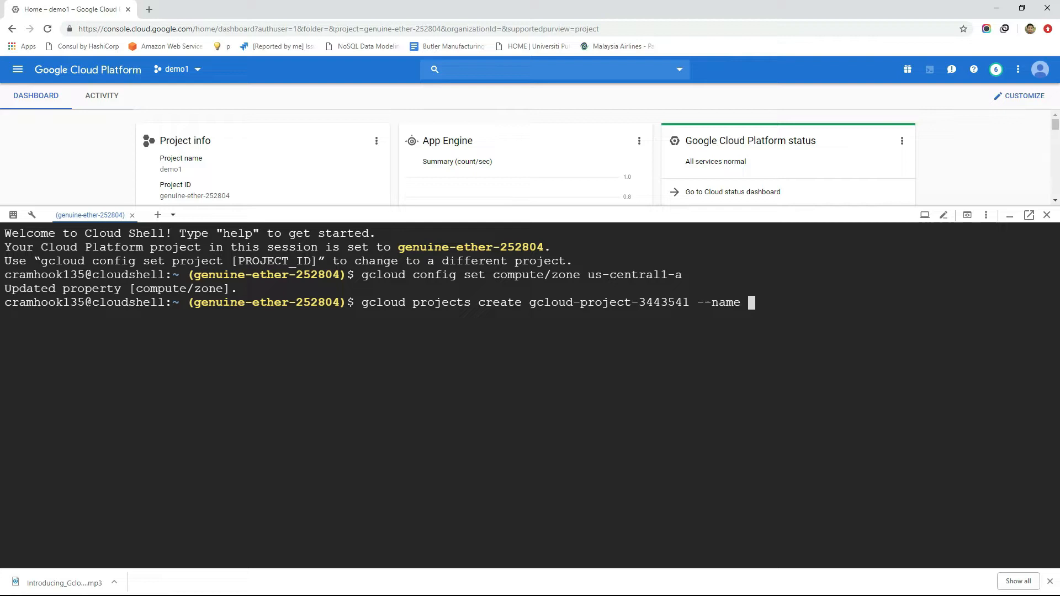
text(gcloud-)
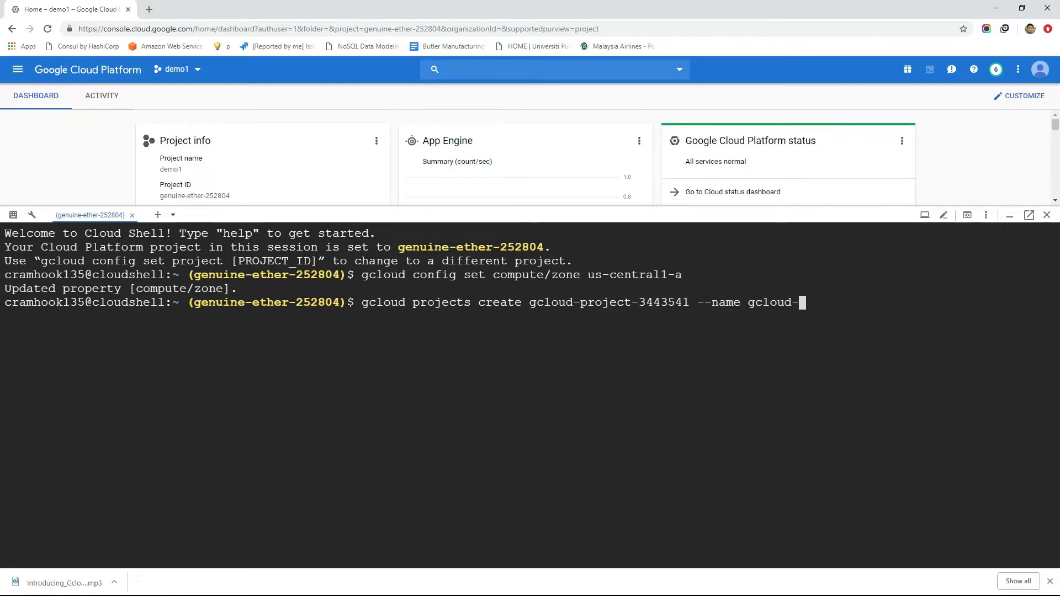
text(project)
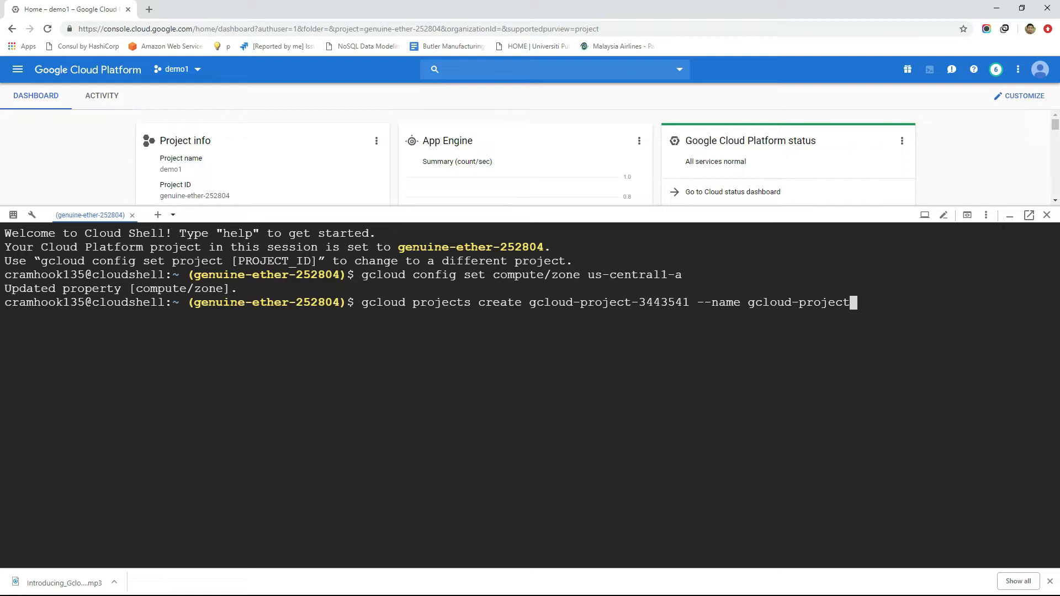
key(Return)
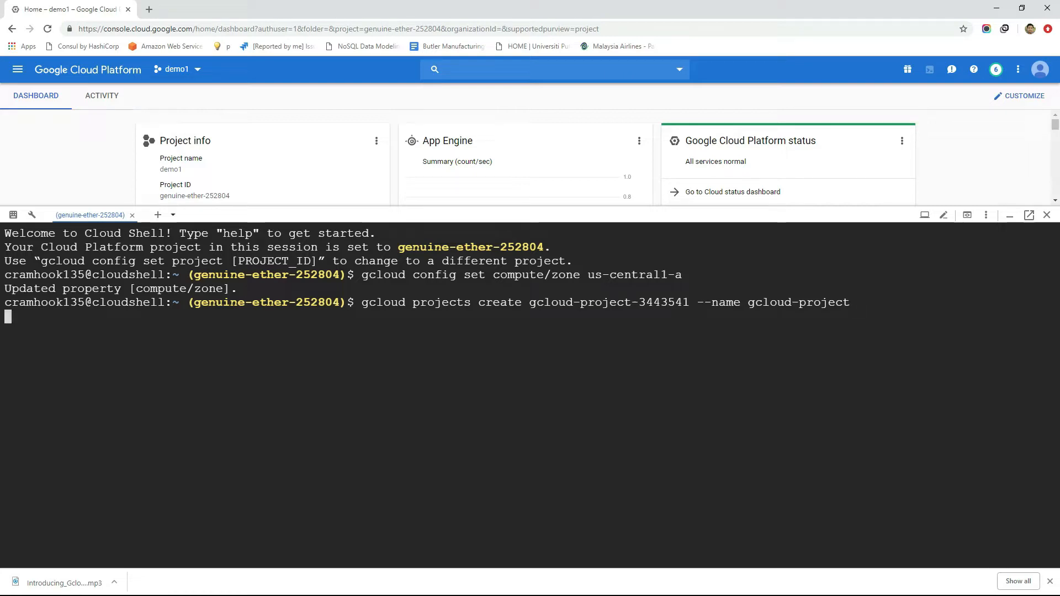
key(Return)
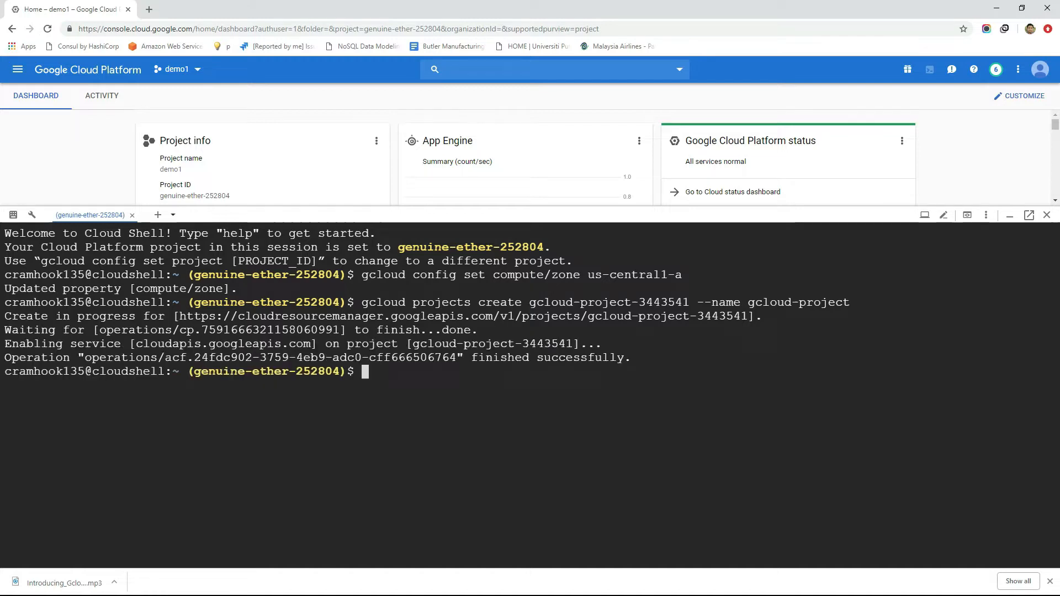
- List all projects with gcloud projects list
text(g)
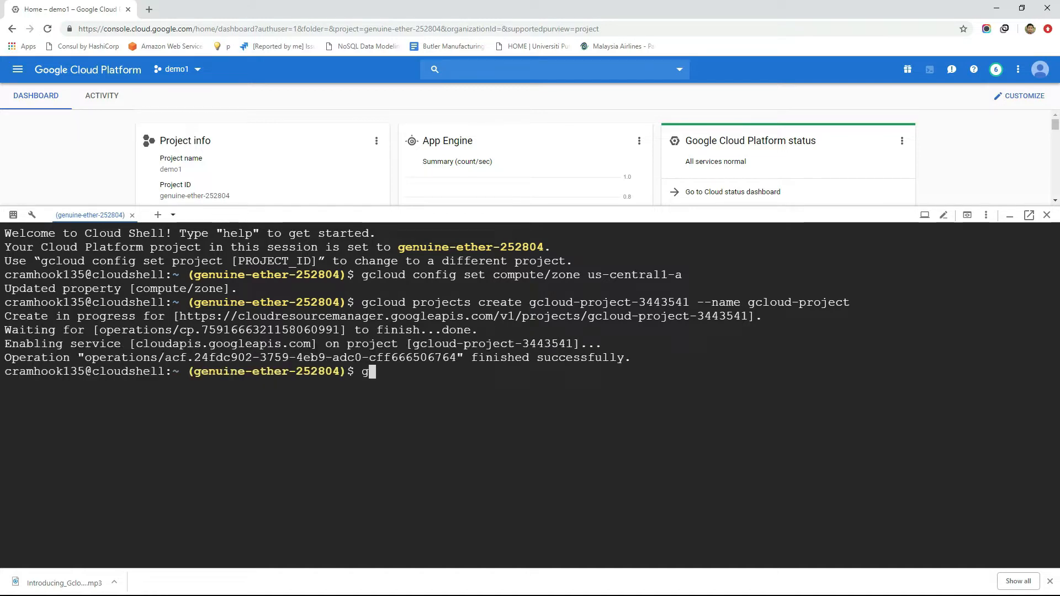
text(cloud projects li)
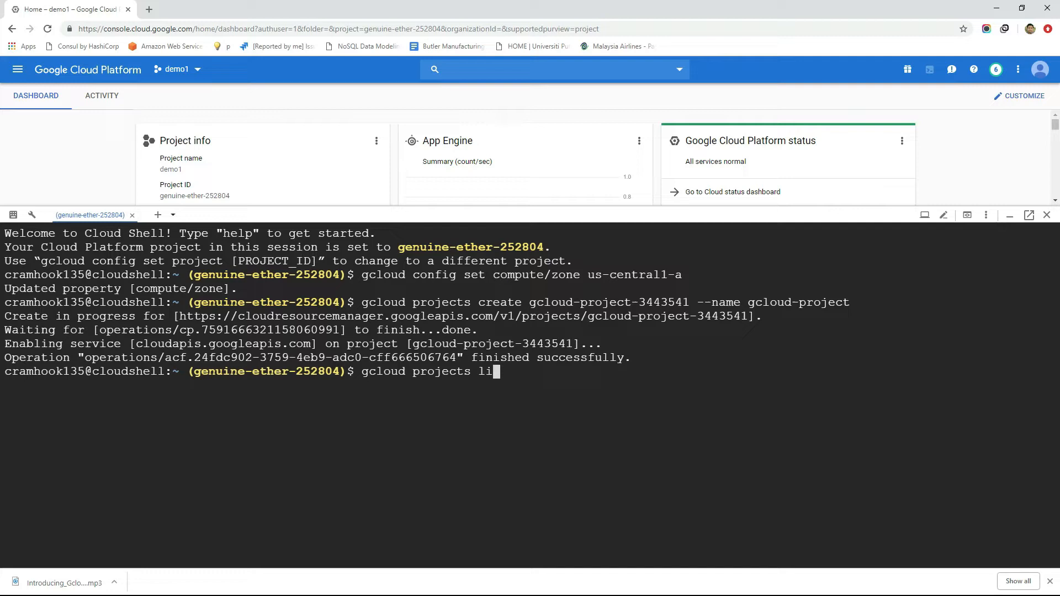
key(Return)
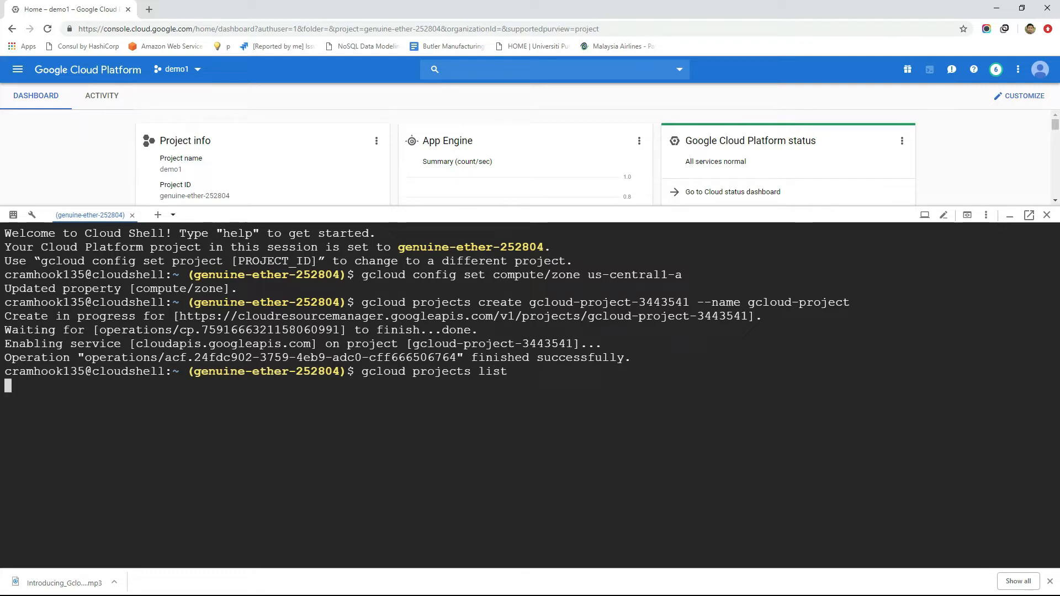
key(Return)
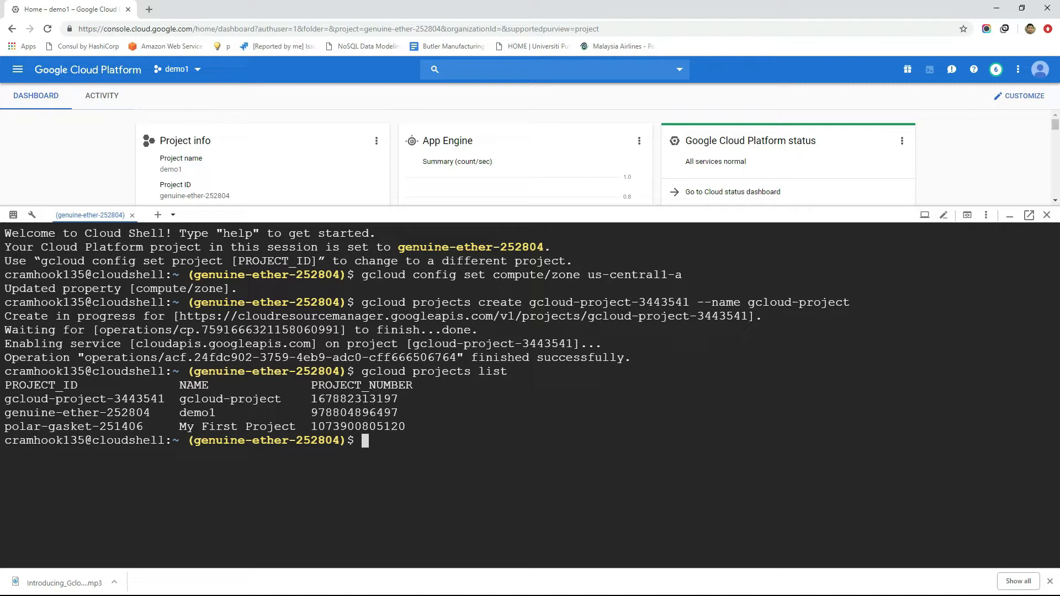
- Set gcloud-project-3443541 as the shell's active project and list projects again
text(gcloud config set project gclou)
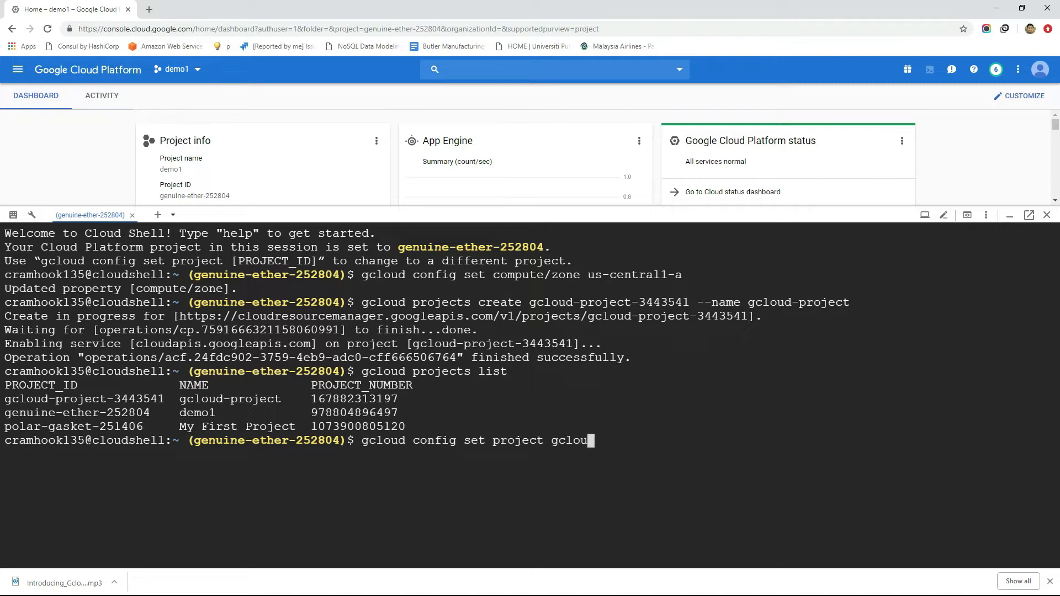
text(d-p)
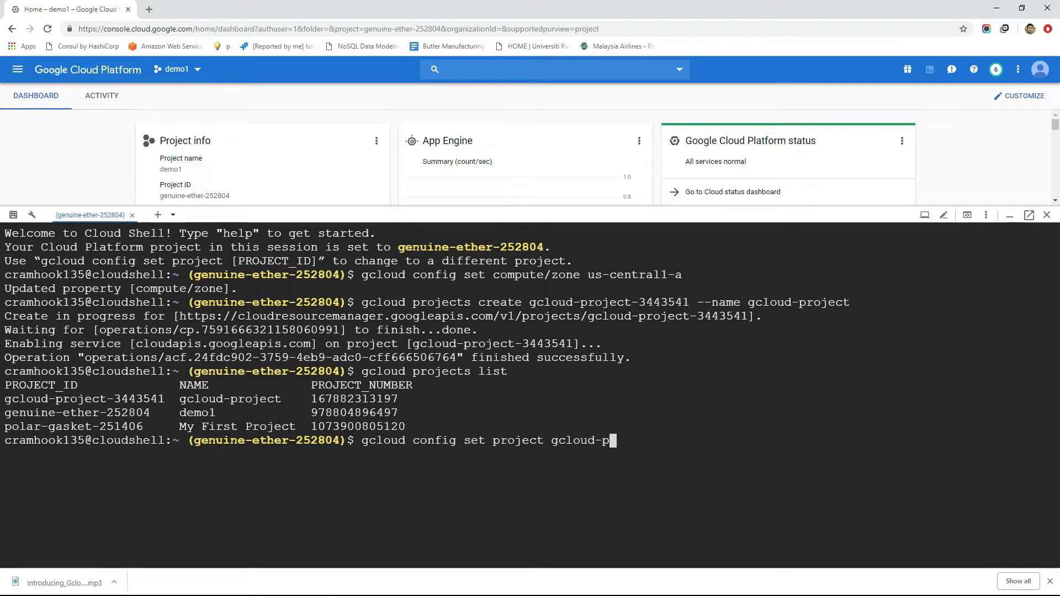
text(roject)
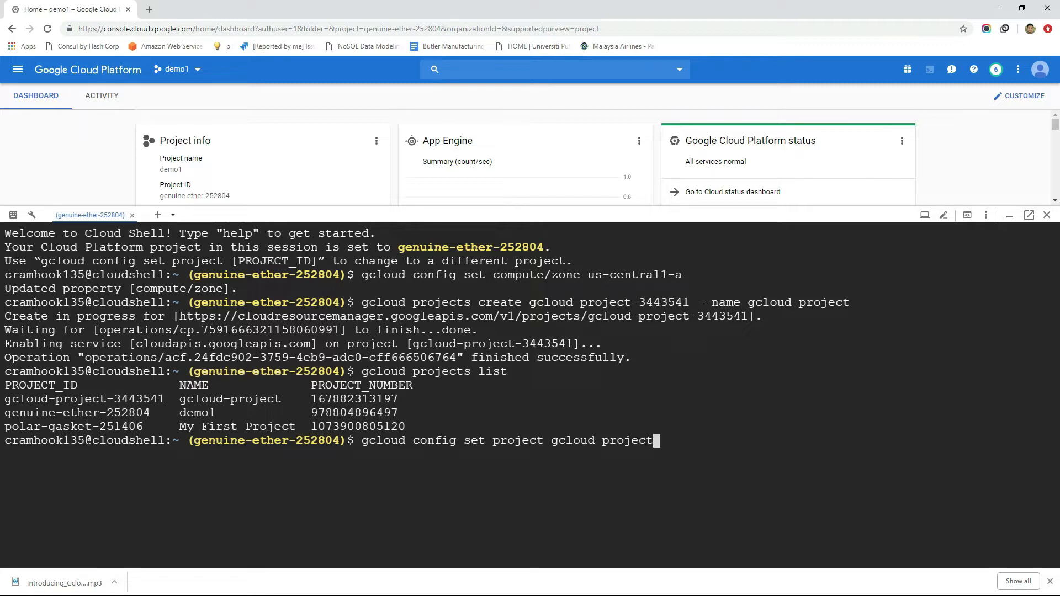
key(Return)
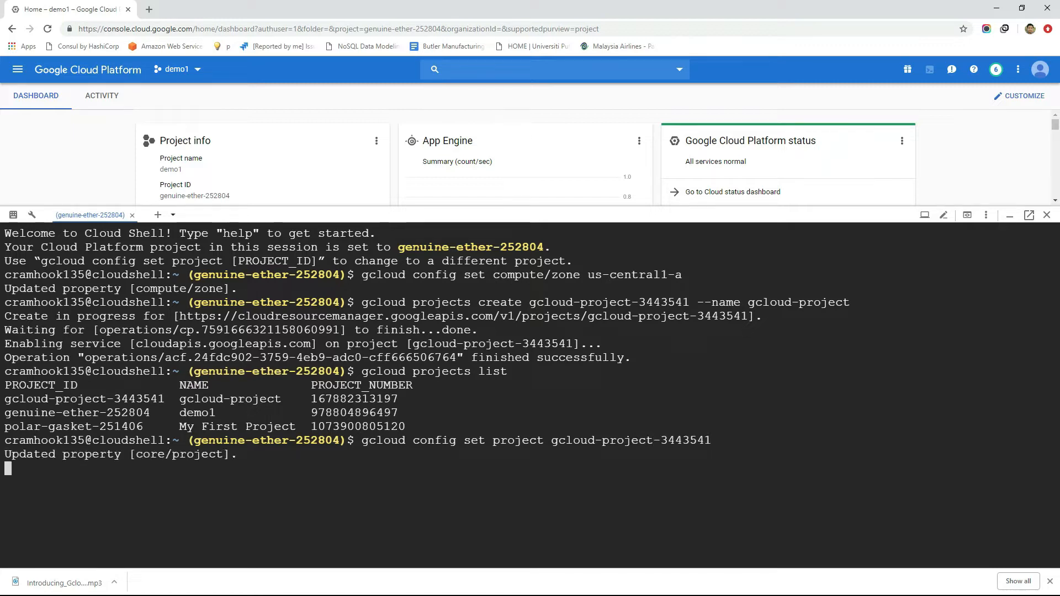
key(Return)
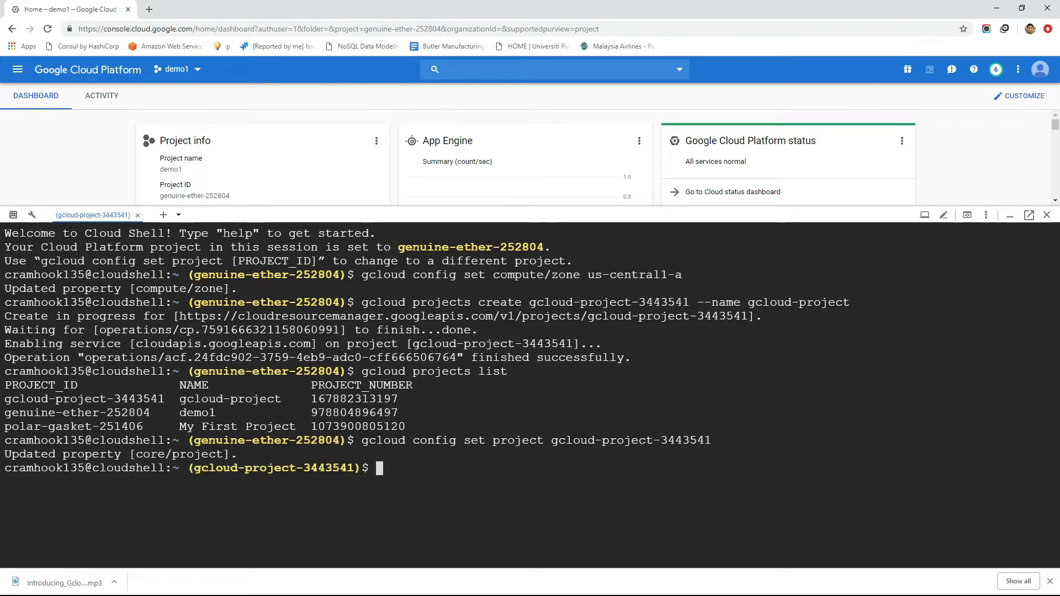
text(gcloud projects list)
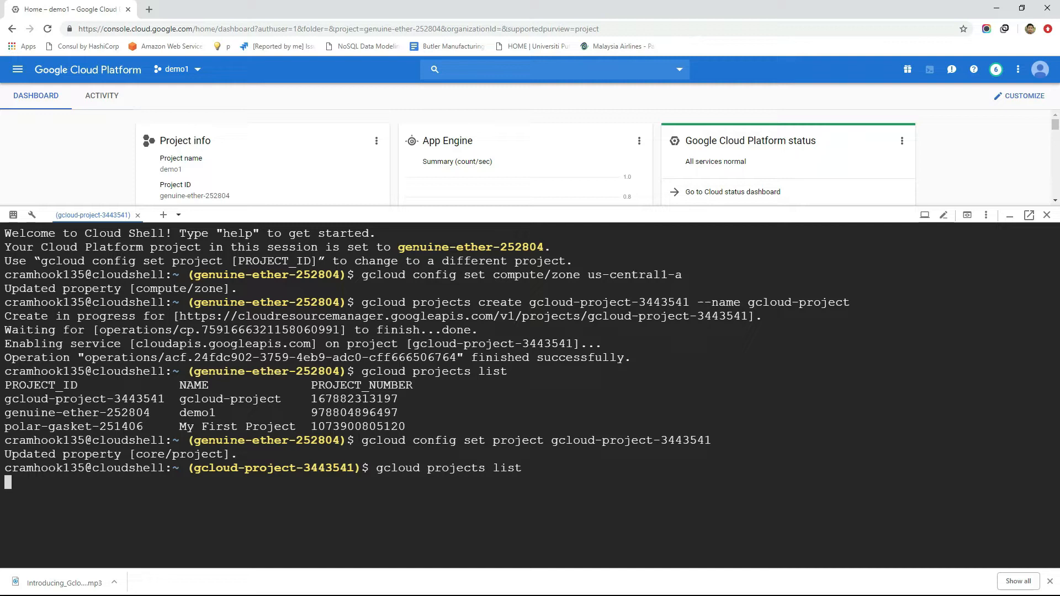
key(Return)
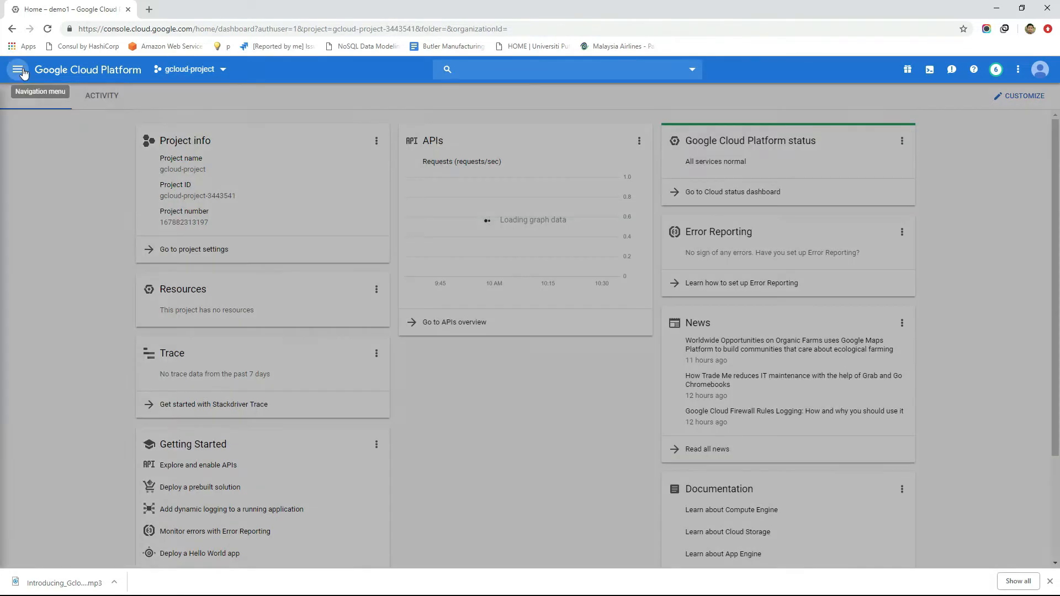
- Go to Kubernetes Engine > Clusters and link the Kubernetes Billing Account to gcloud-project
click(18, 69)
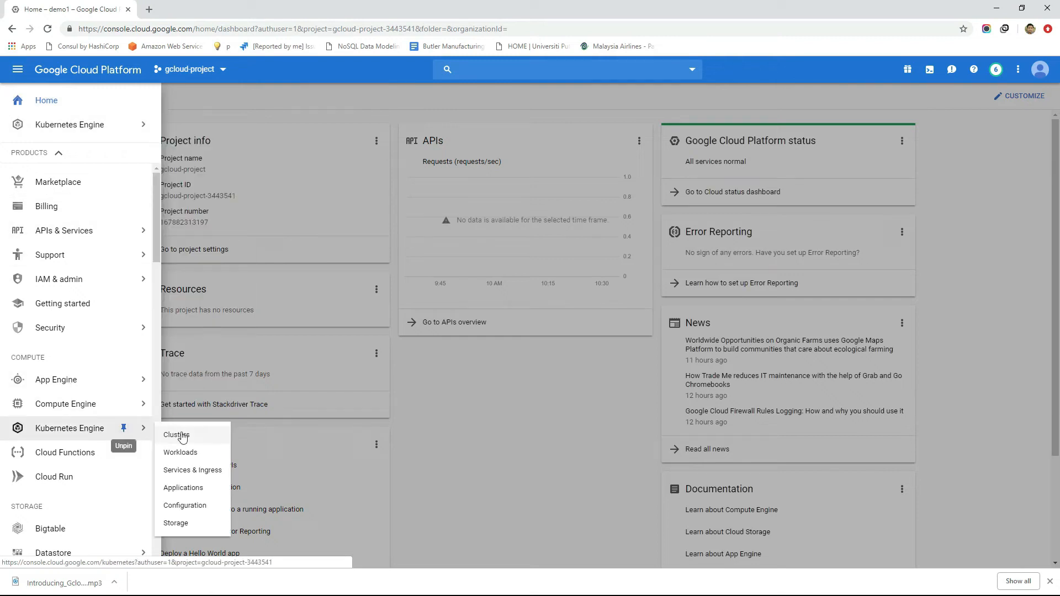
click(177, 434)
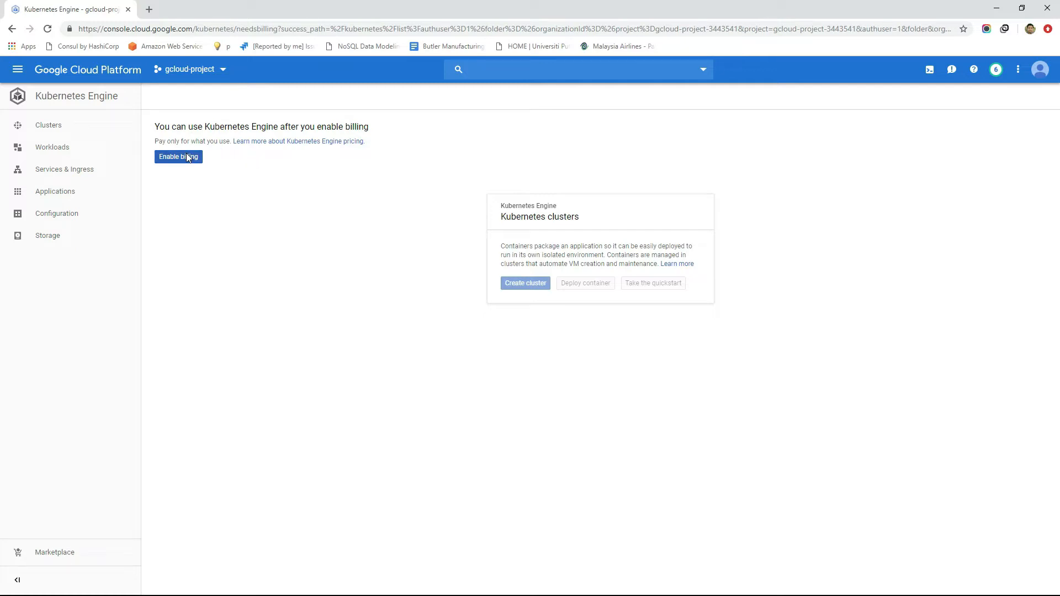
click(177, 157)
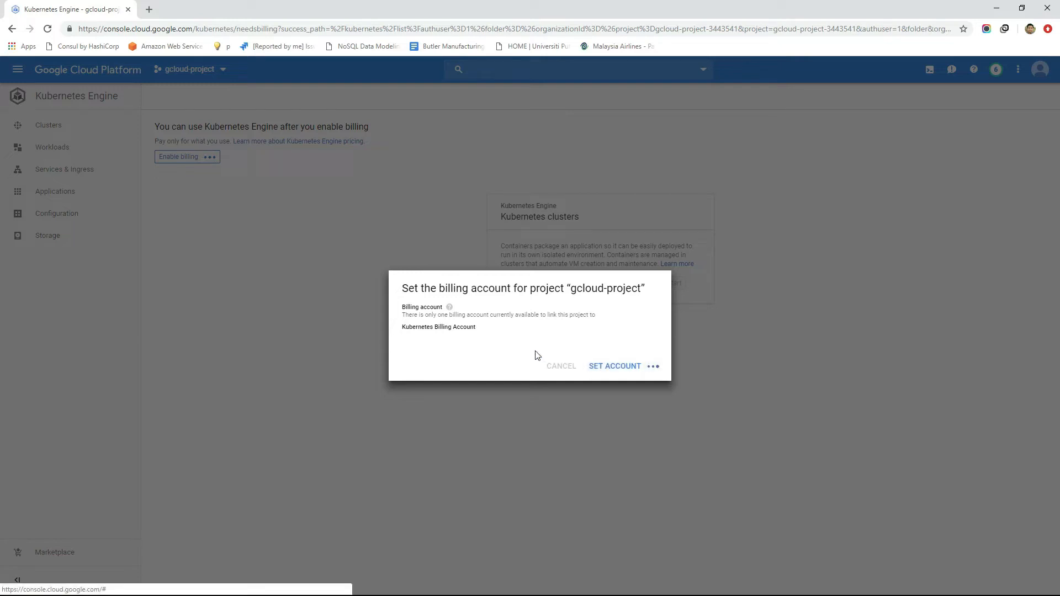
click(614, 366)
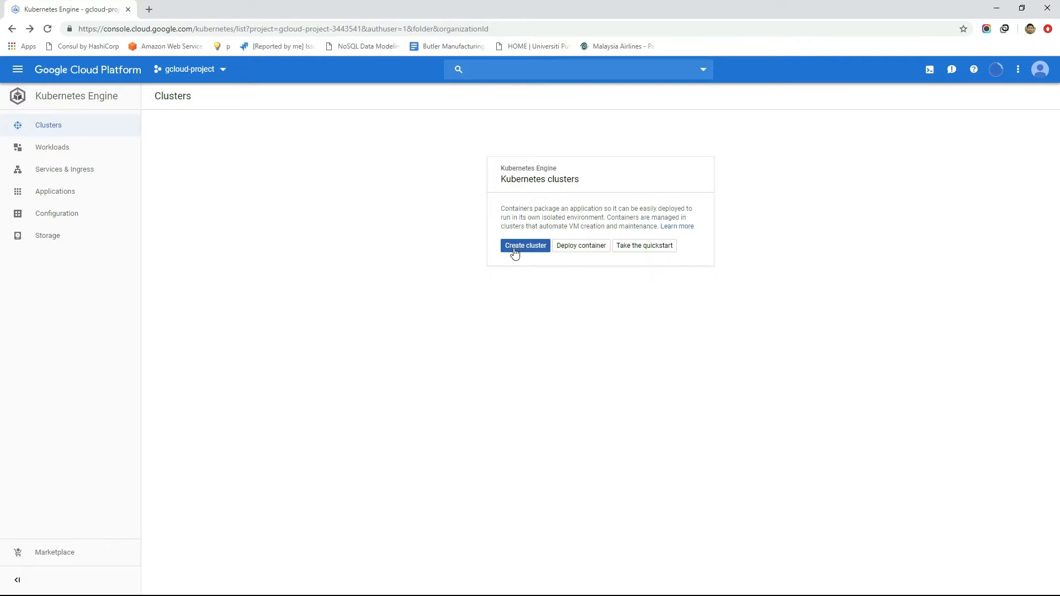
- Create my-first-cluster with 3 nodes in us-central1-a and submit it
click(525, 245)
text(my-first-)
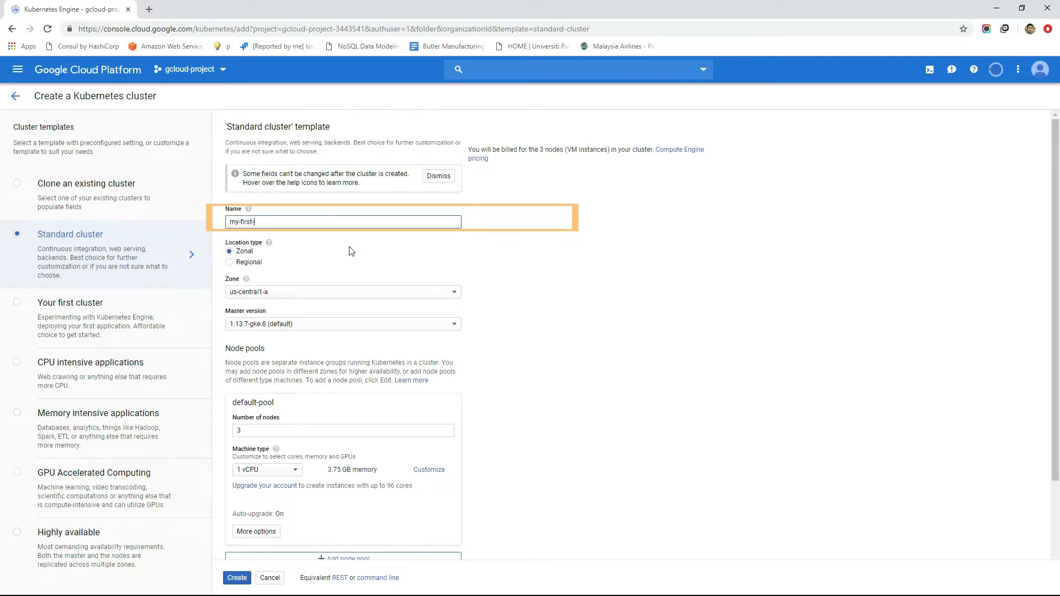
text(cluster)
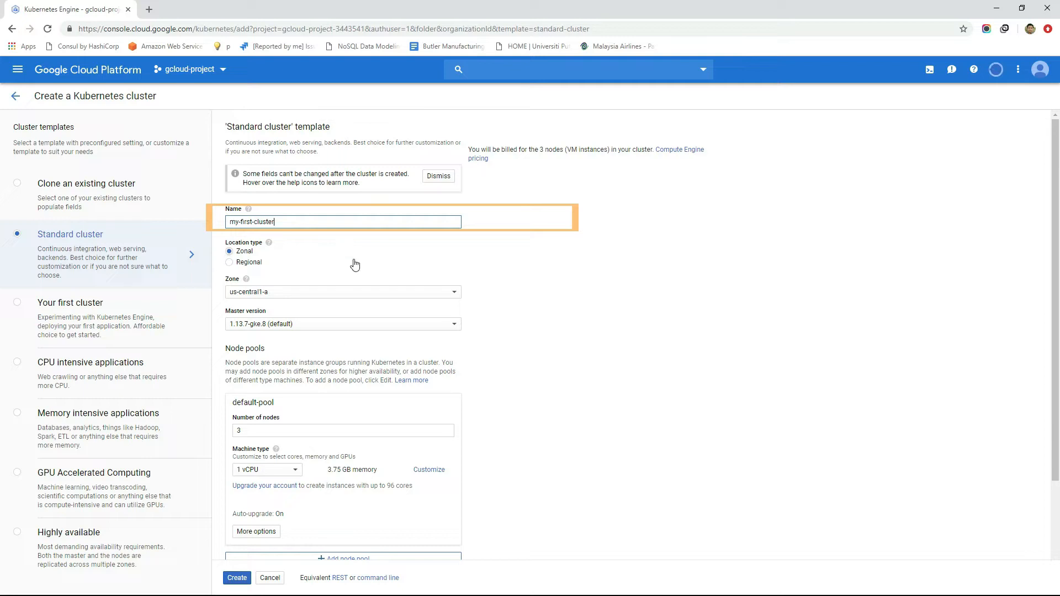
mouse_move(343, 288)
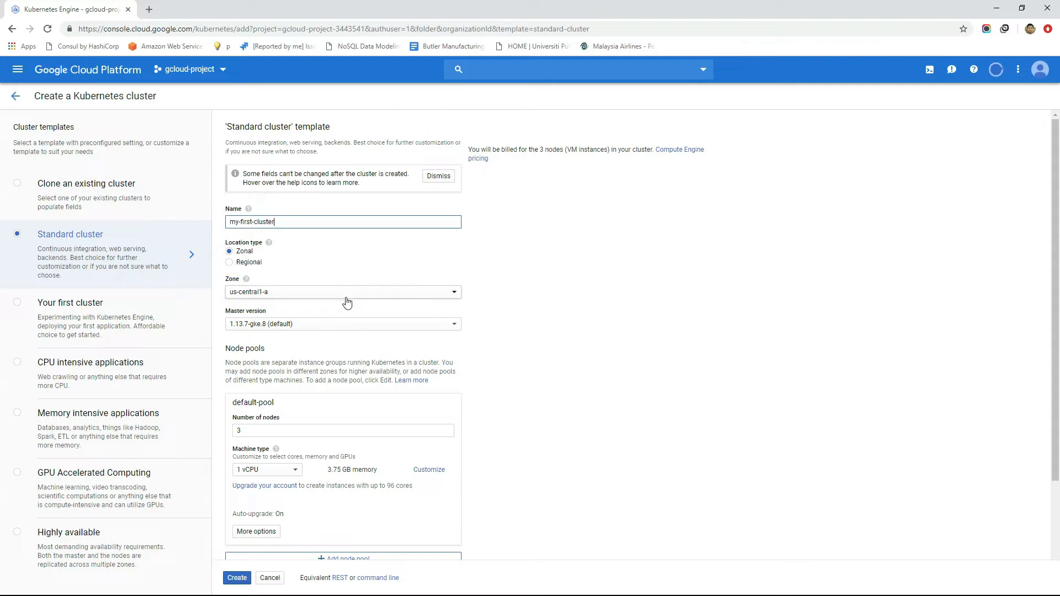
click(343, 430)
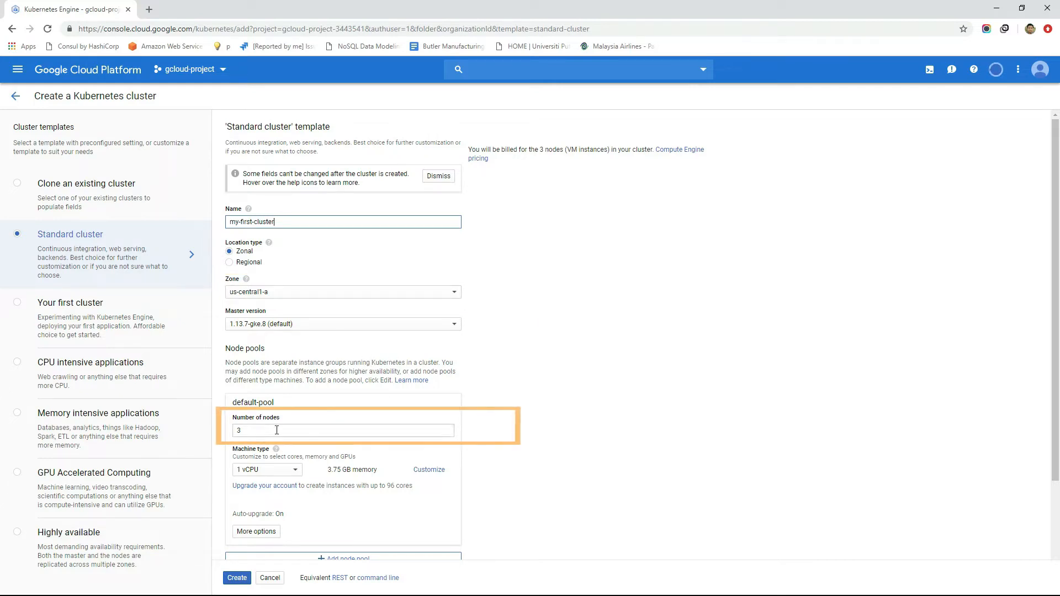
scroll(down, 3)
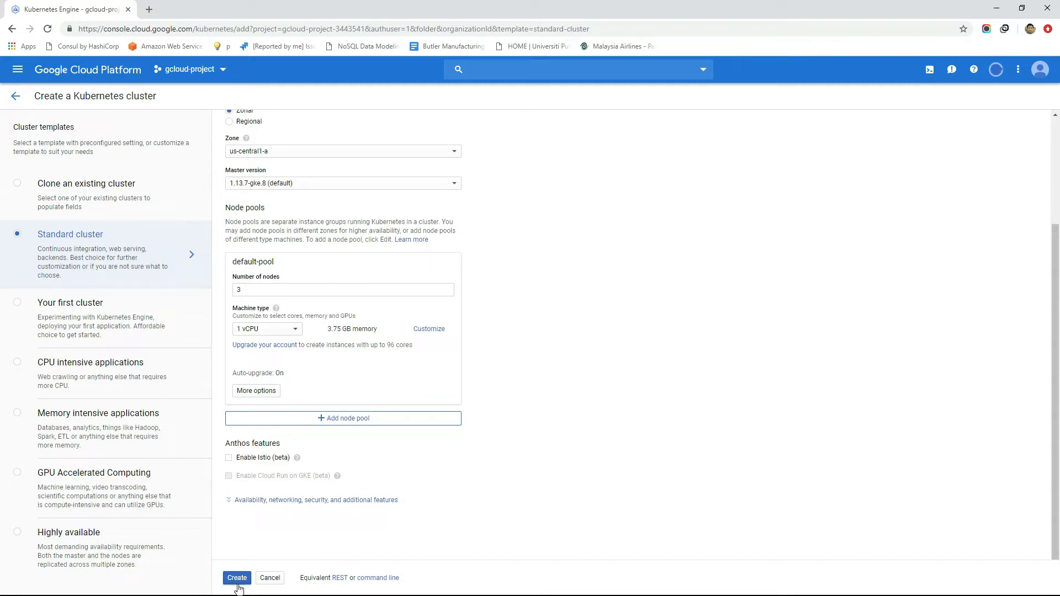
click(237, 577)
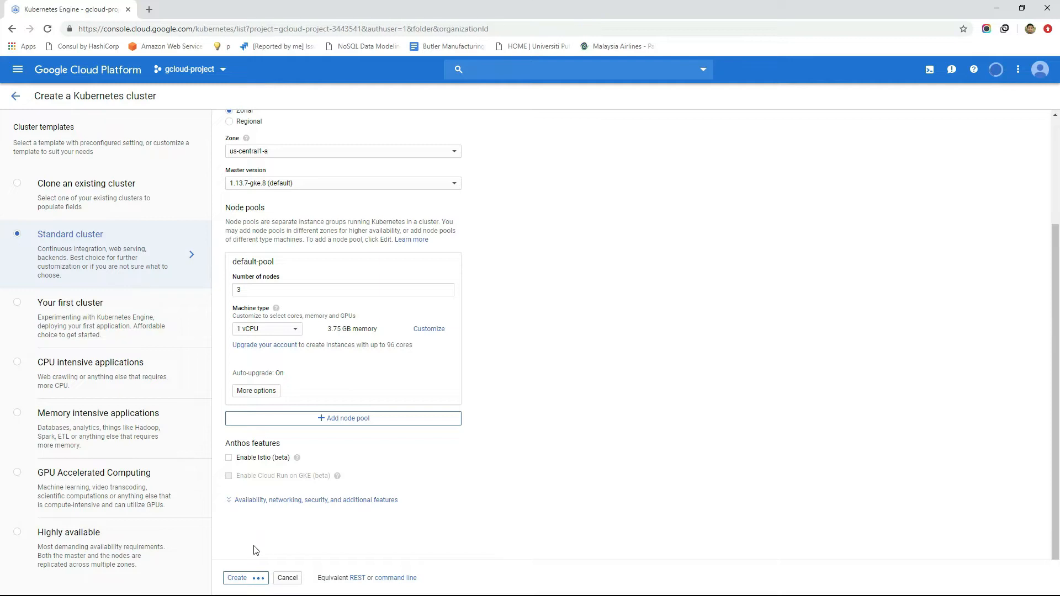
click(236, 578)
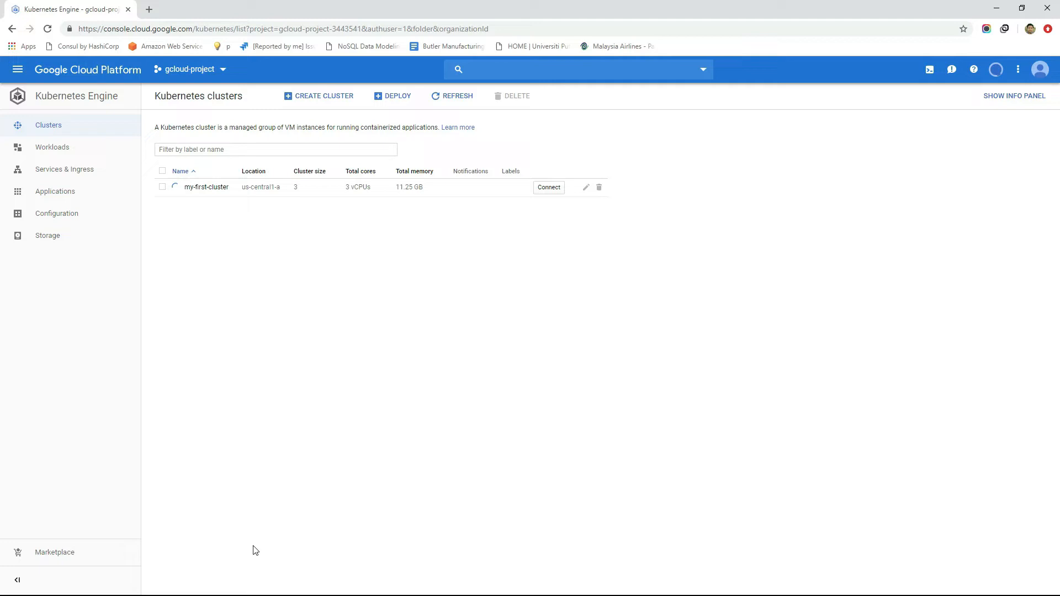
mouse_move(60, 48)
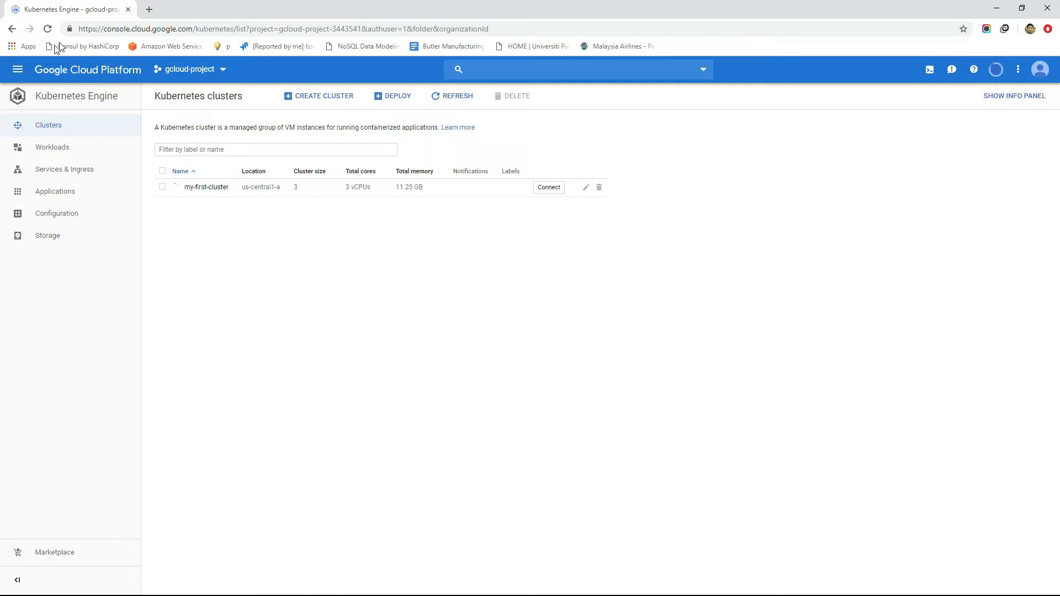
- Wait until my-first-cluster shows a green check mark as running
click(1014, 95)
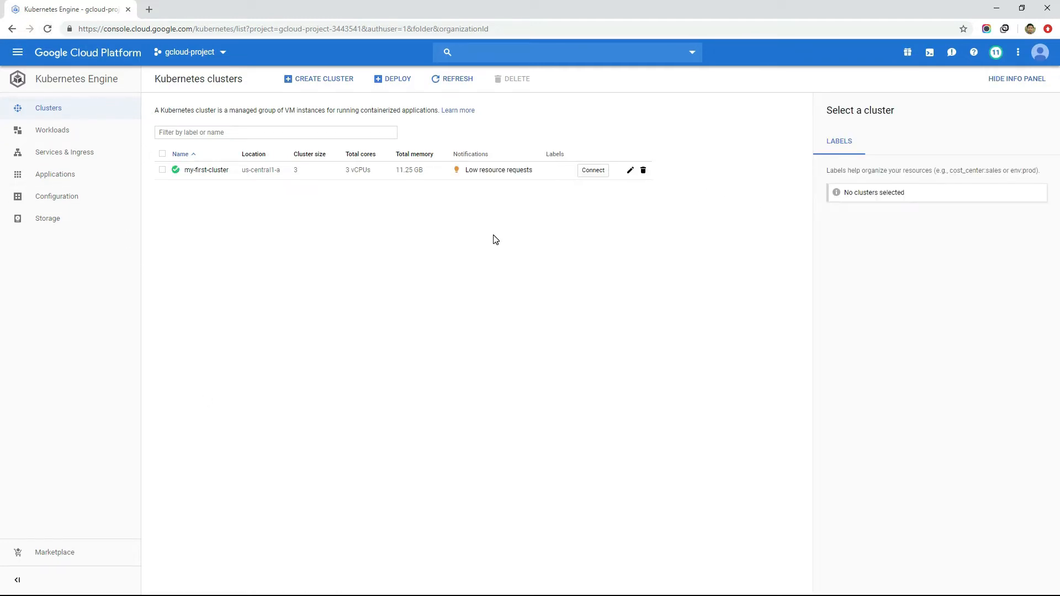
mouse_move(478, 178)
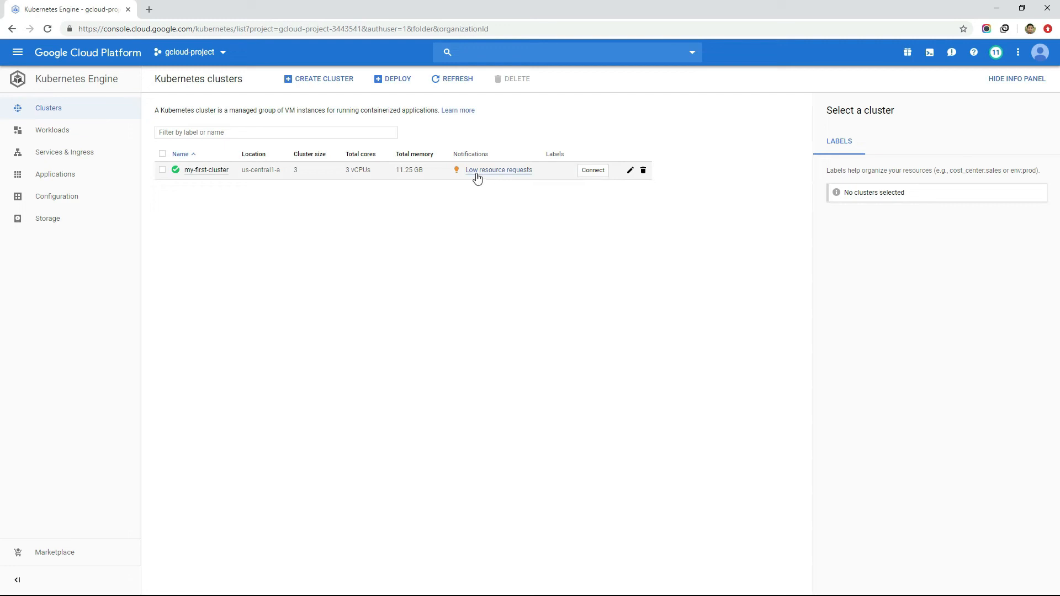
mouse_move(475, 237)
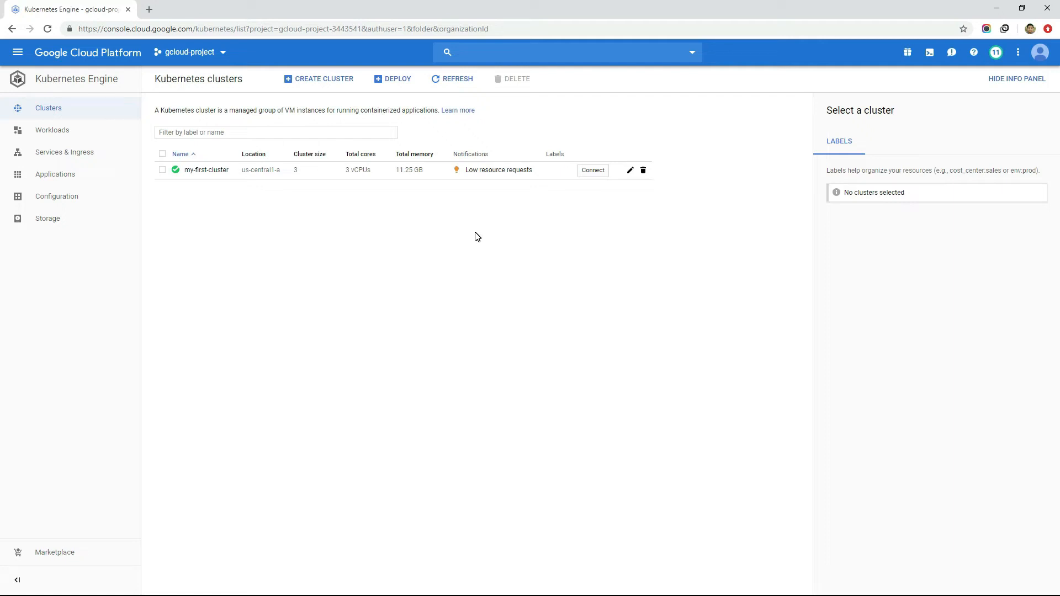
mouse_move(973, 51)
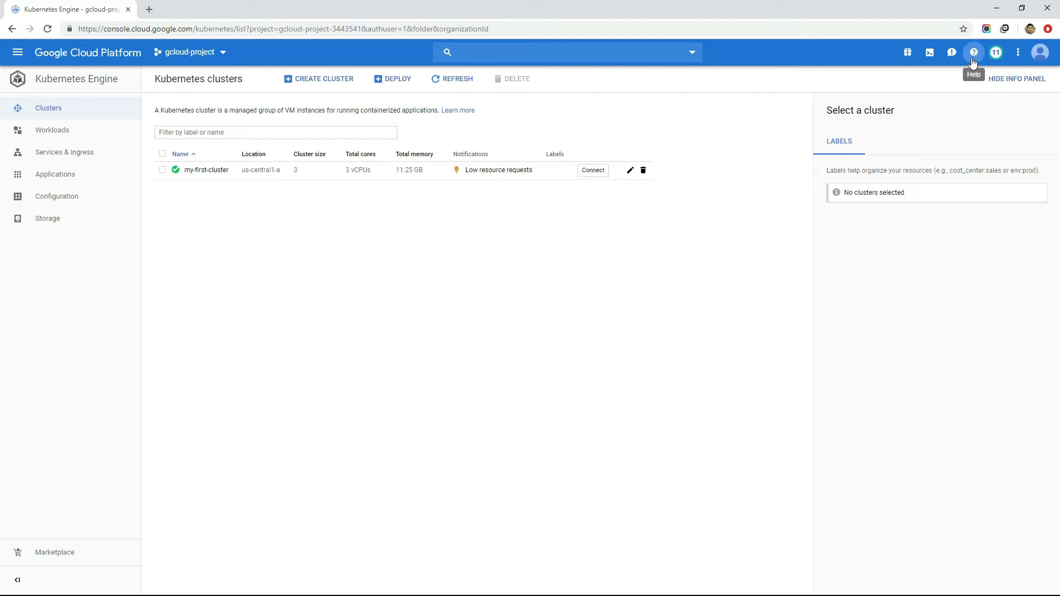
- Open Cloud Shell and run gcloud container clusters create my-second-cluster
click(929, 52)
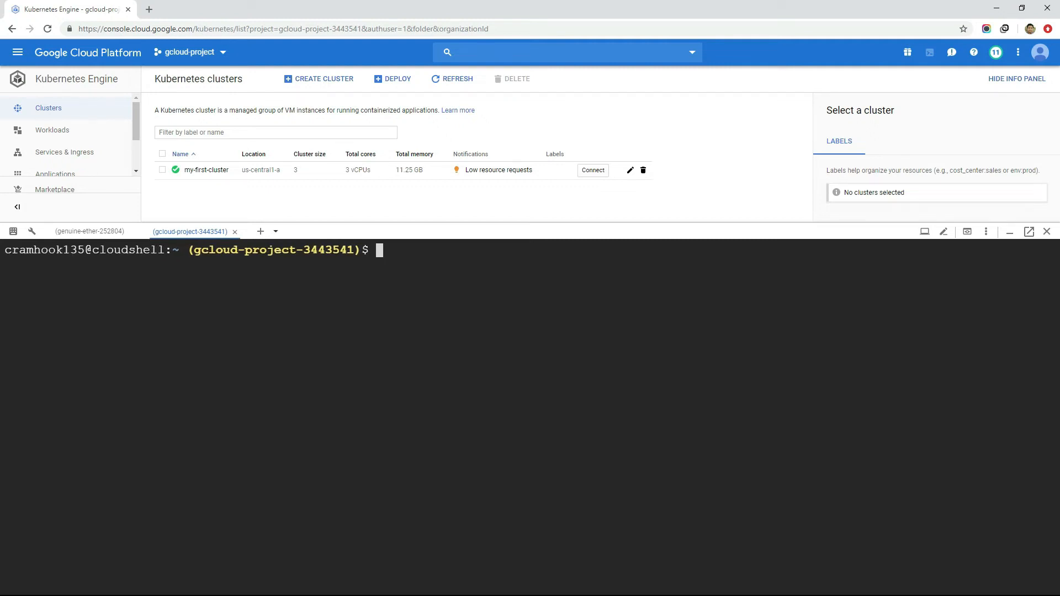
text(g)
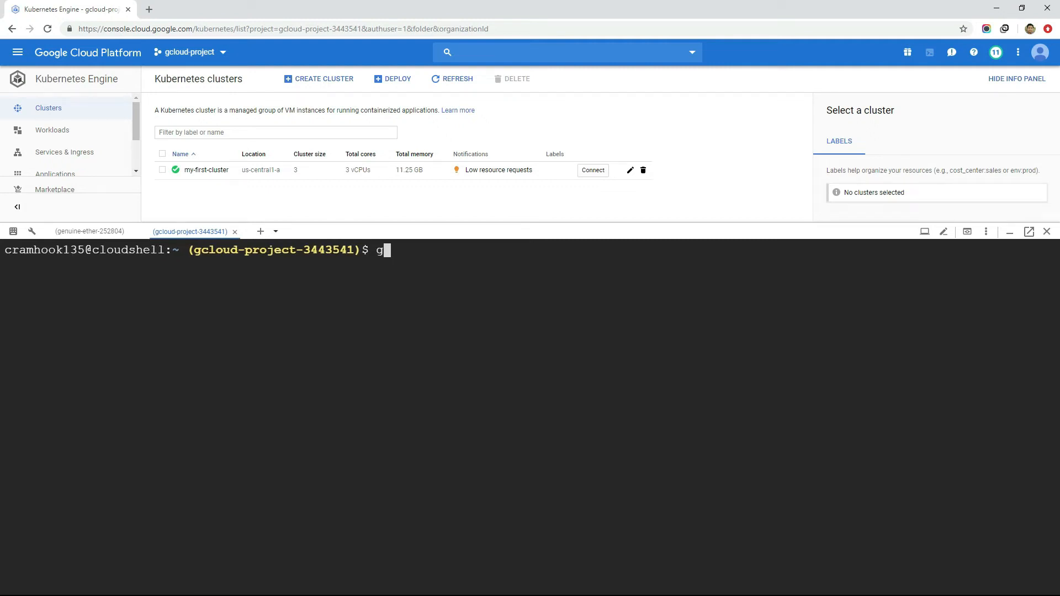
text(cloud con)
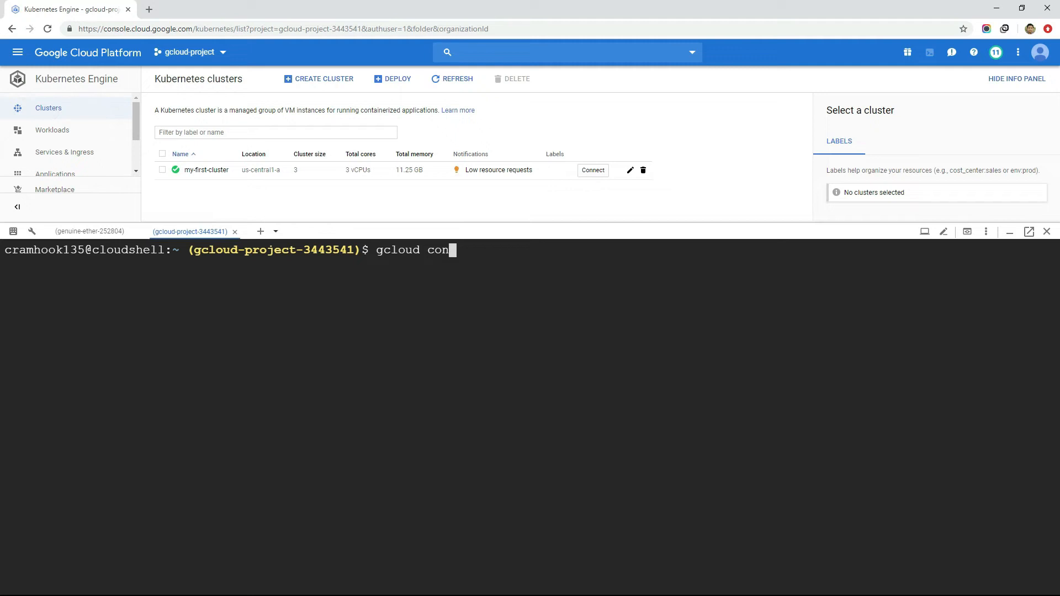
text(tainer)
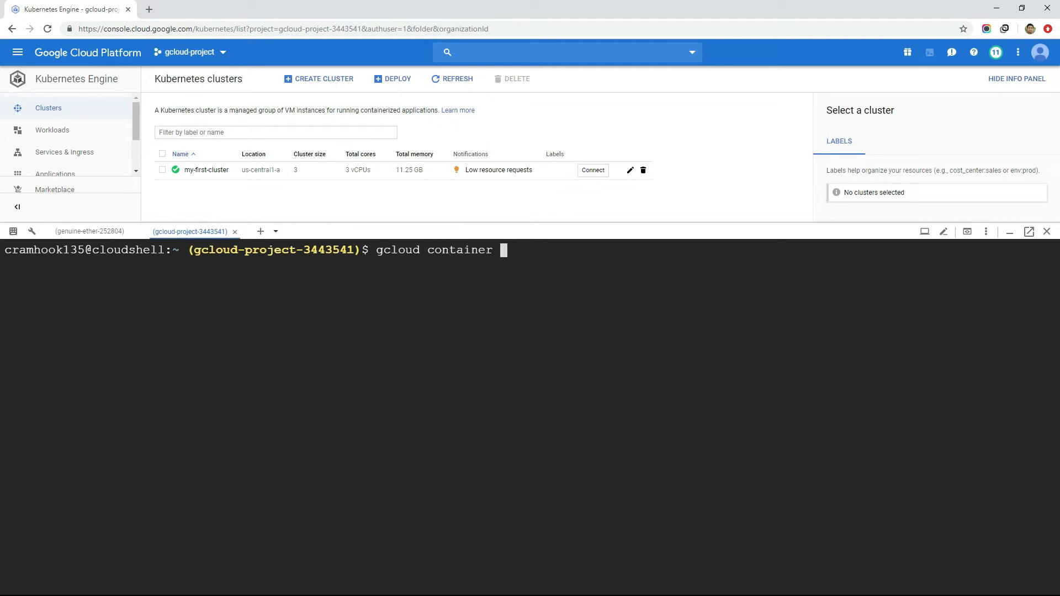
text(clusters cr)
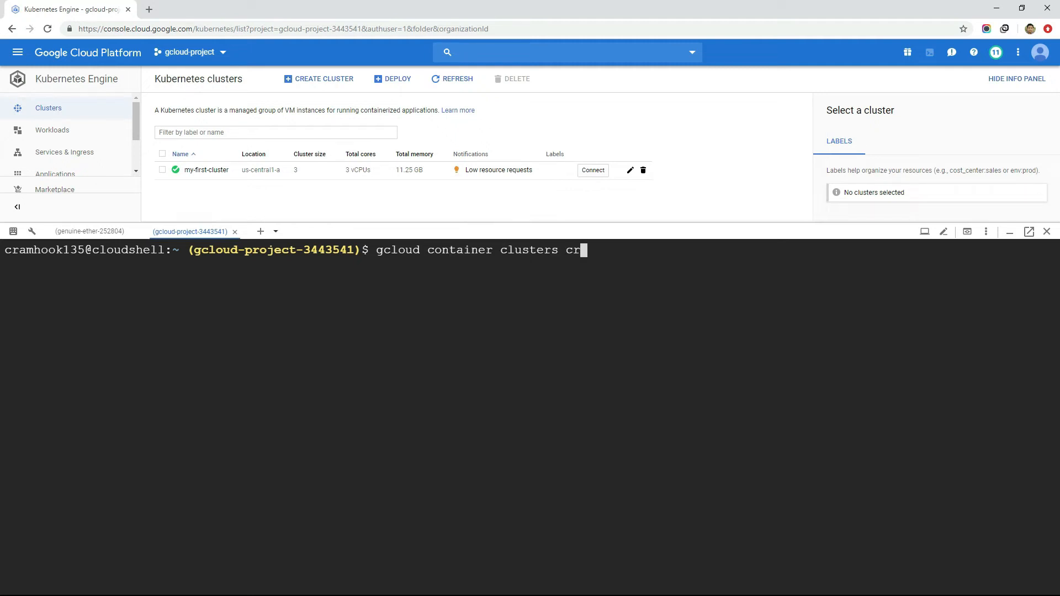
text(eate my-second-cluster)
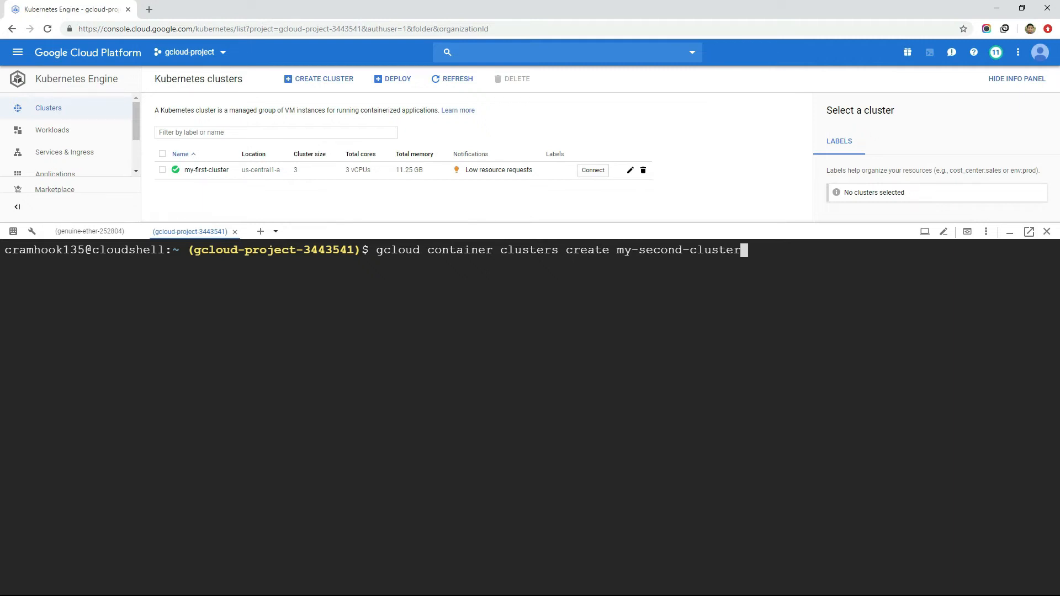
key(Return)
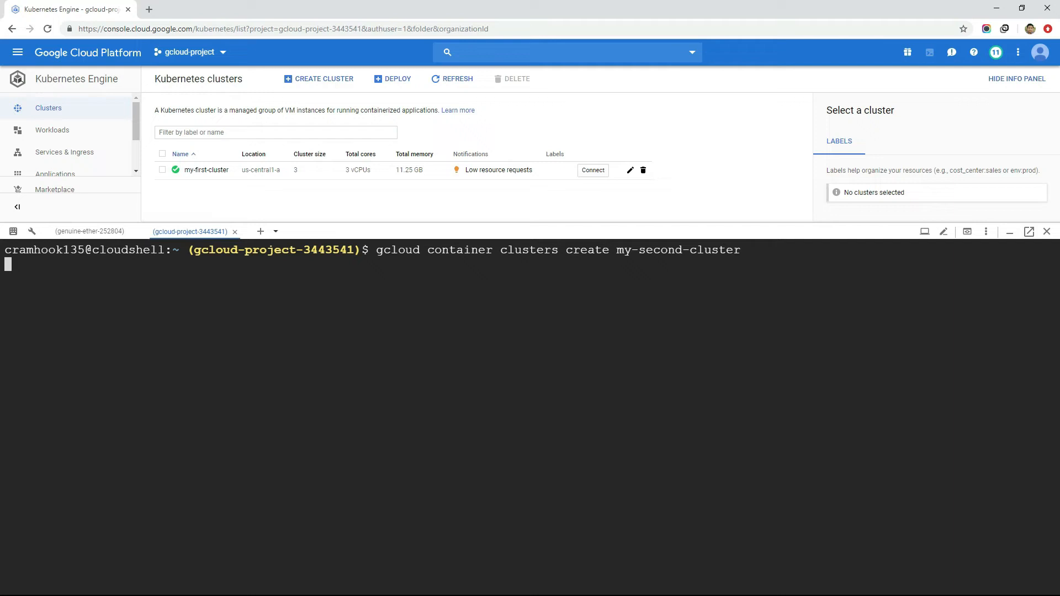
key(Return)
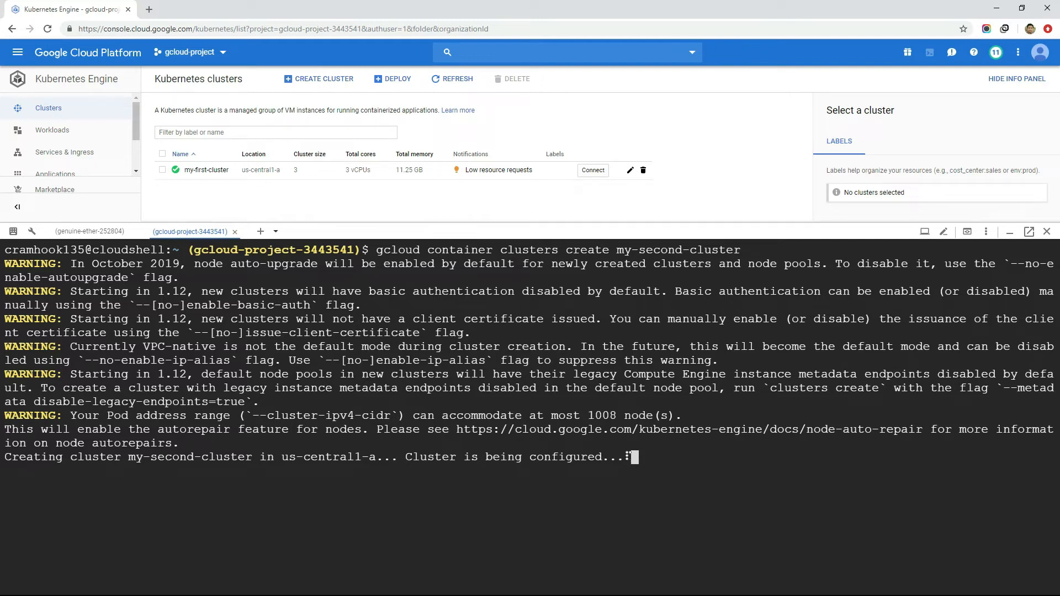
- Hide the Info Panel once my-second-cluster is listed beside my-first-cluster
click(1016, 78)
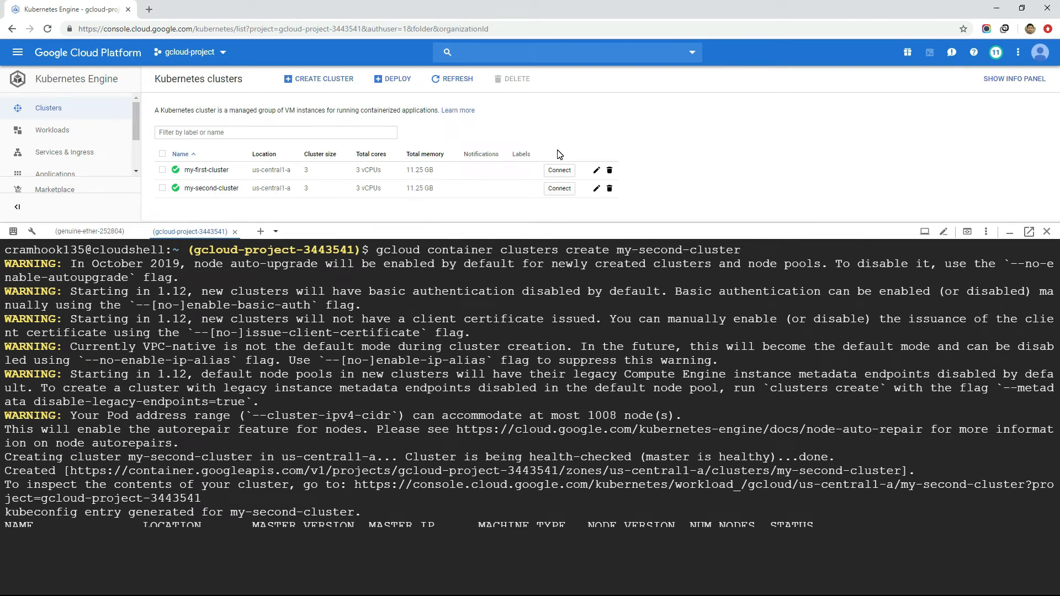
- List the project's clusters with gcloud container clusters list
text(gcloud)
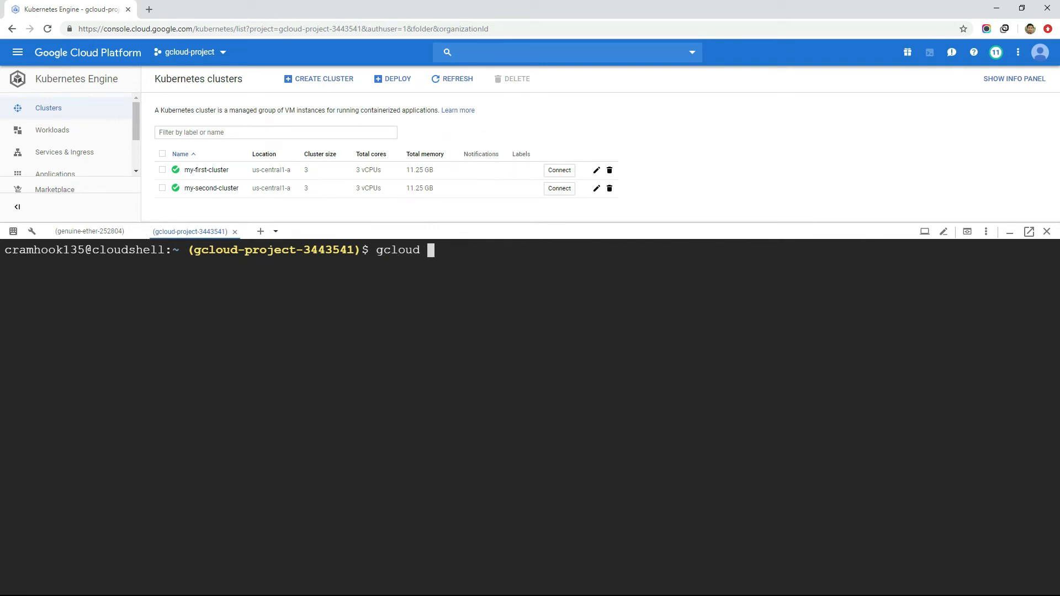
text(container clusters list)
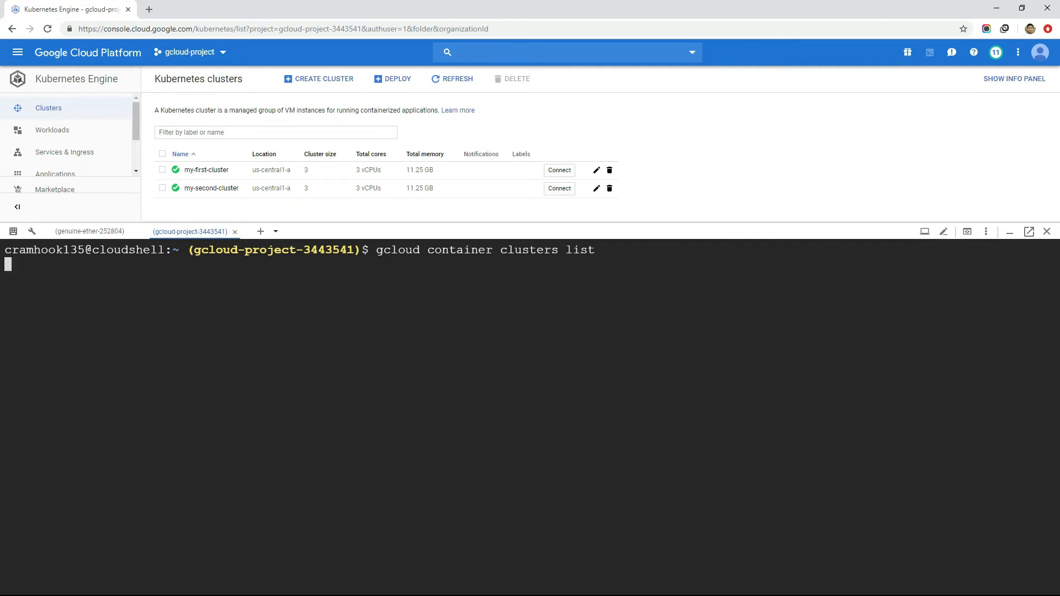
key(Return)
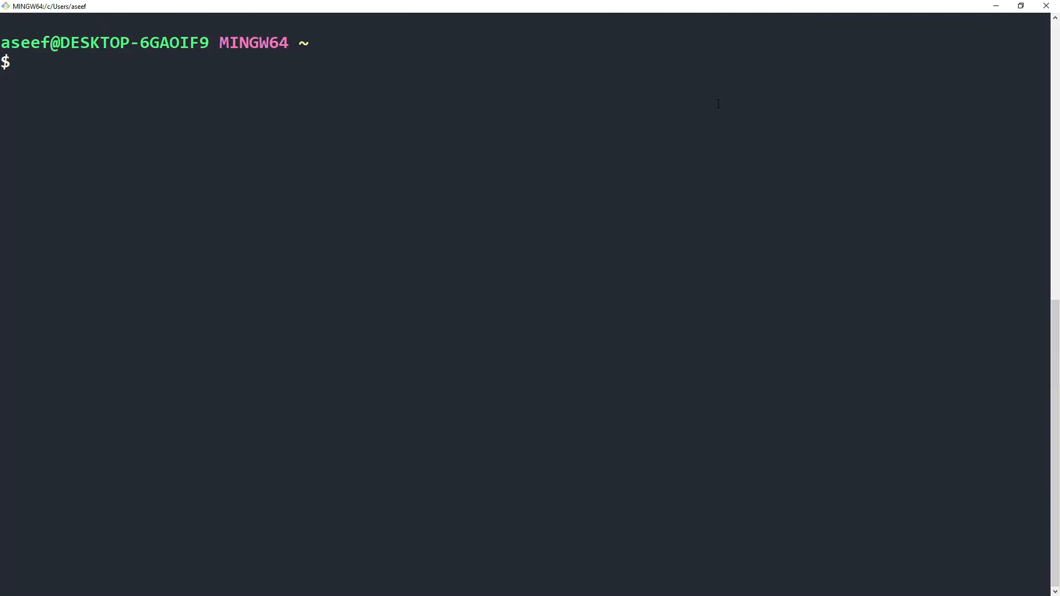
- Run gcloud auth login in Git Bash to open the browser account chooser
text(gcloud auth lo)
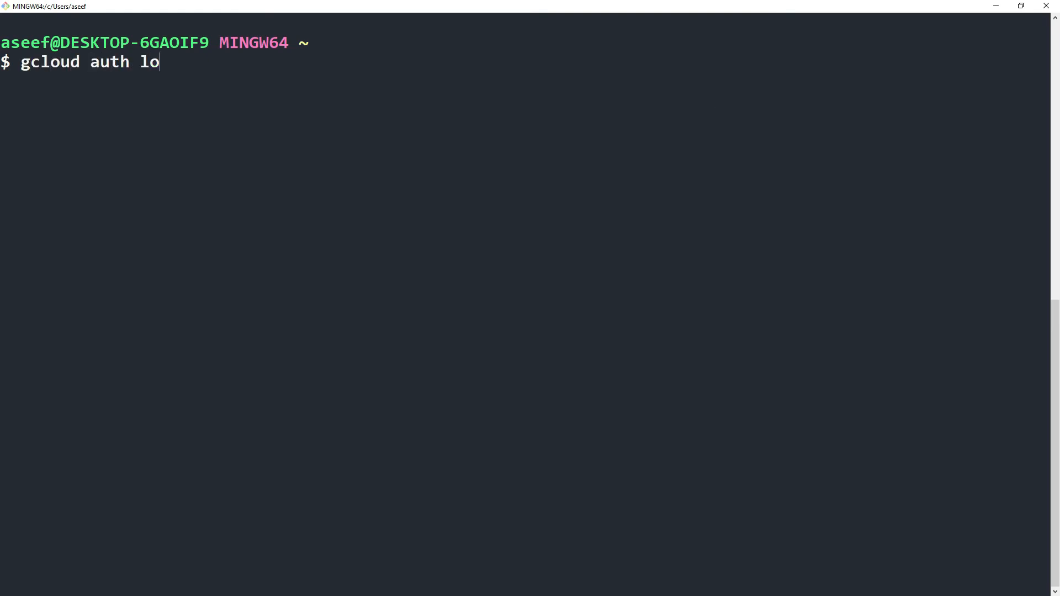
text(gin)
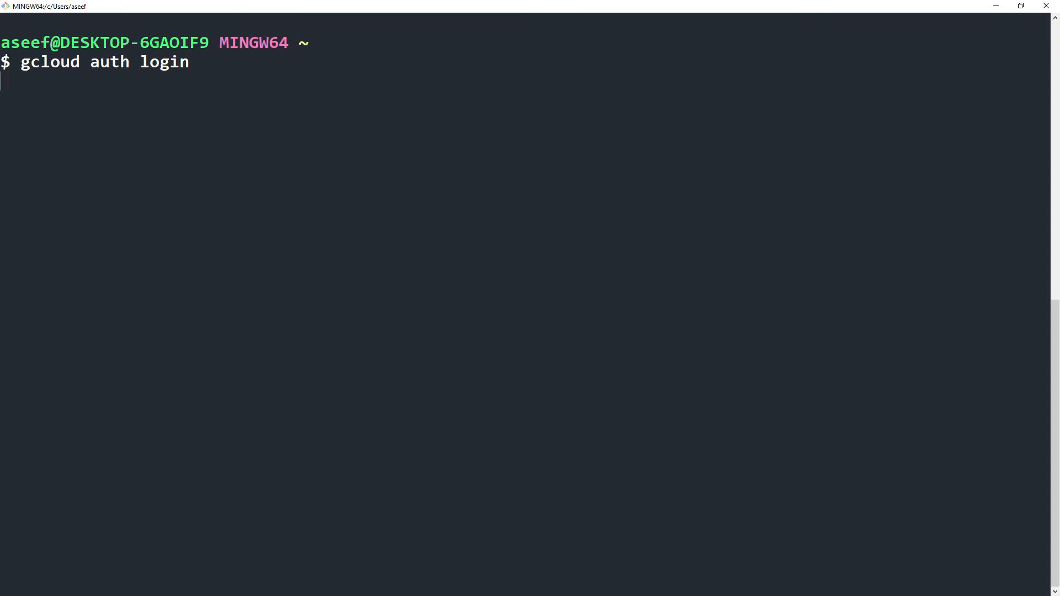
key(Return)
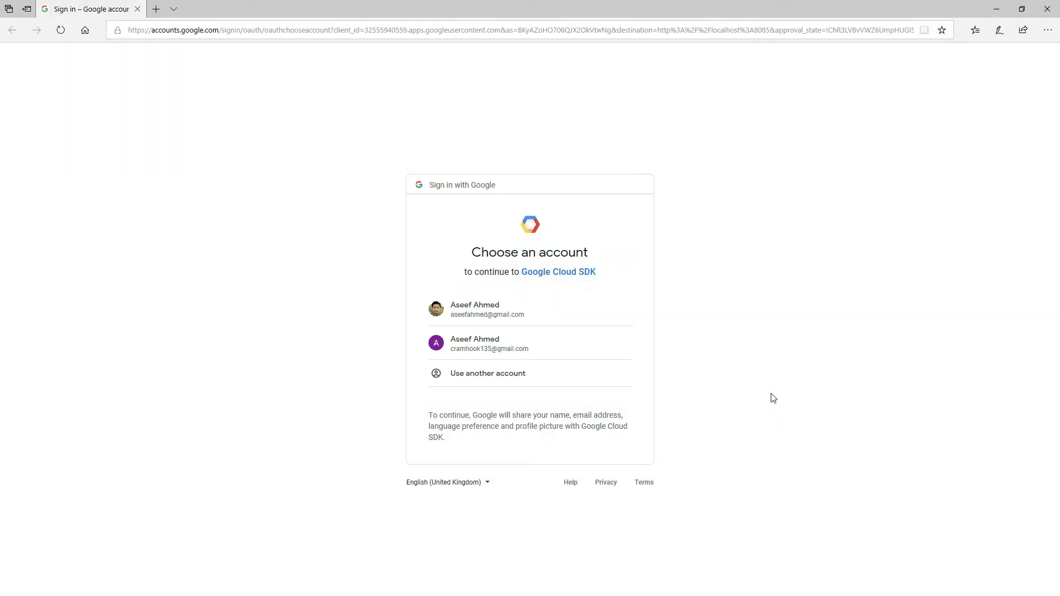
mouse_move(490, 351)
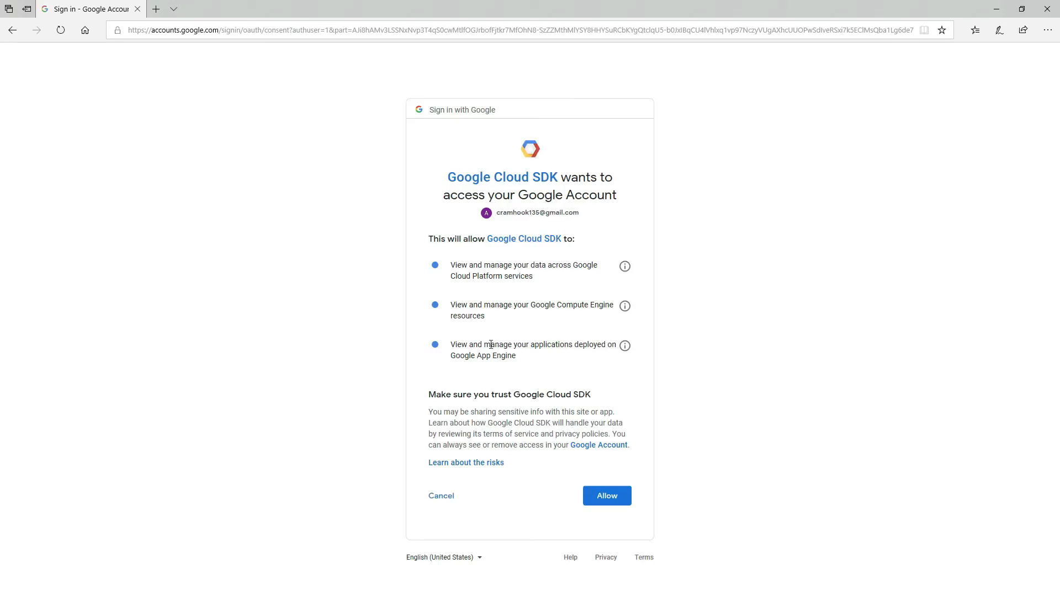
- Allow Google Cloud SDK to access the chosen Google account
click(605, 495)
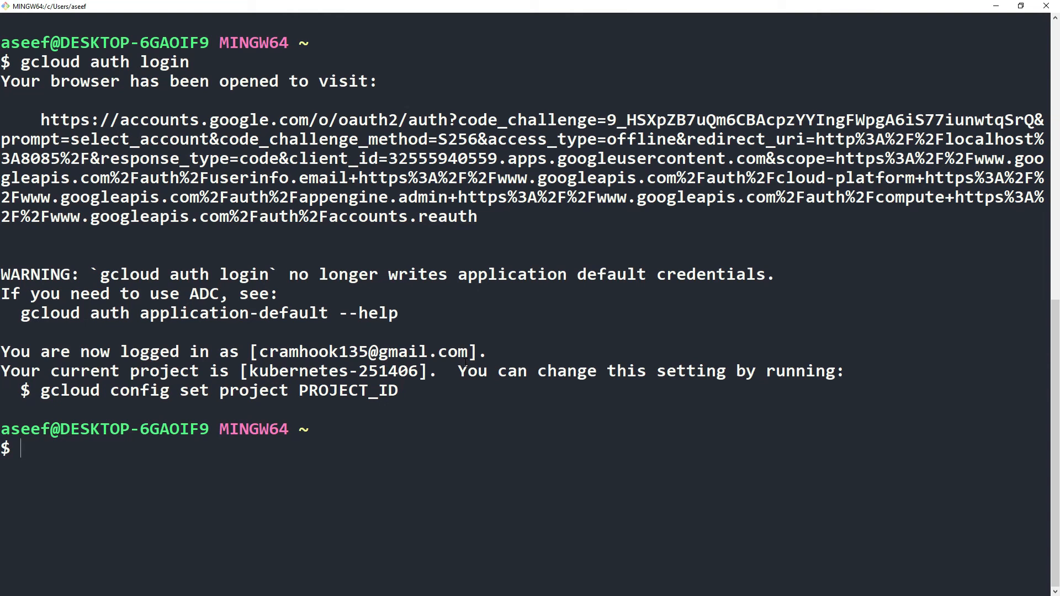
- Set the gcloud default compute zone to us-central1-a
text(gcloud config s)
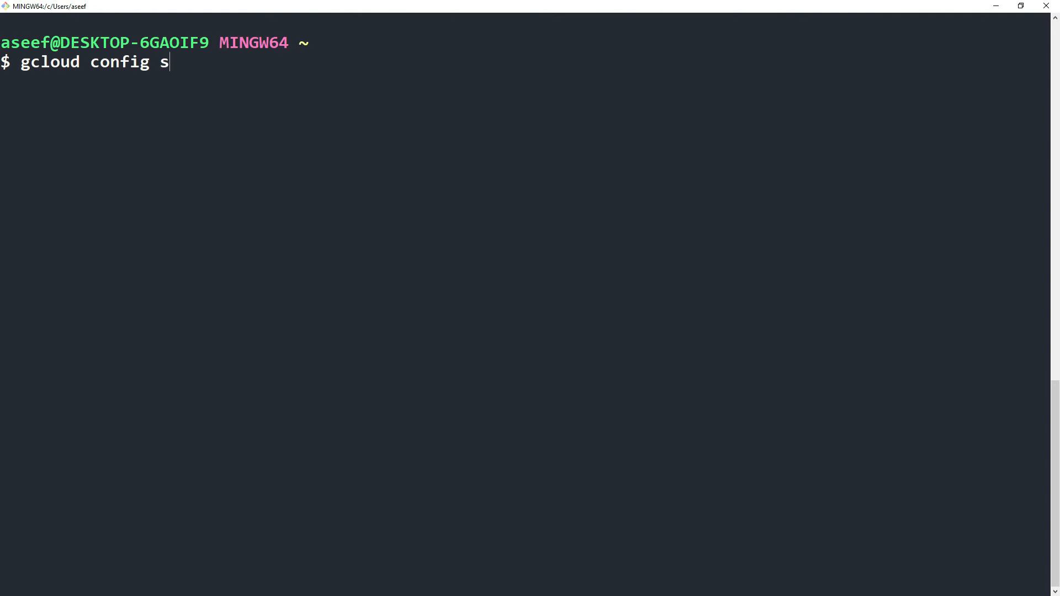
text(e)
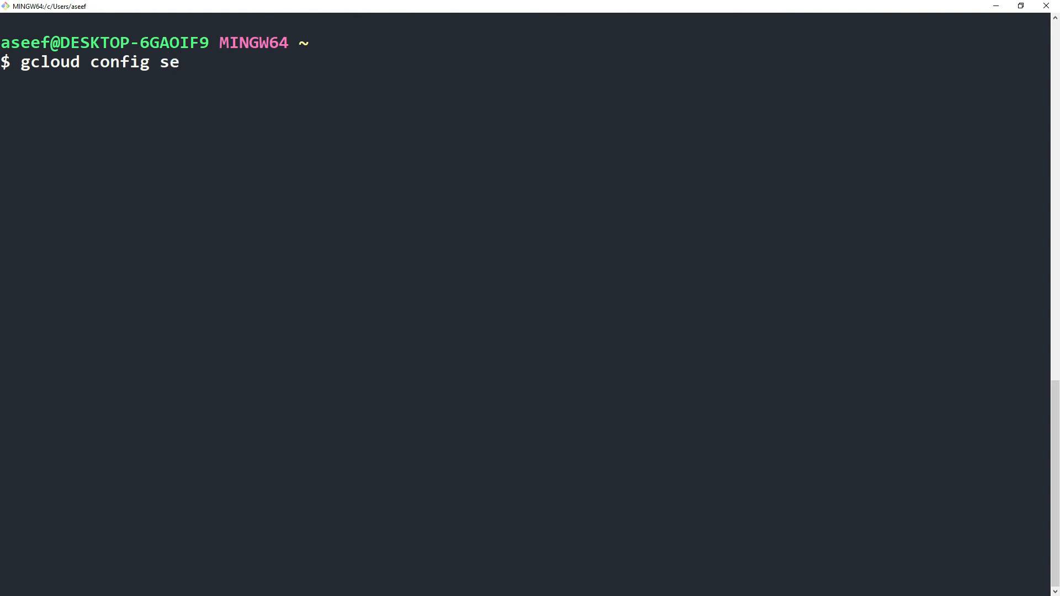
text(t)
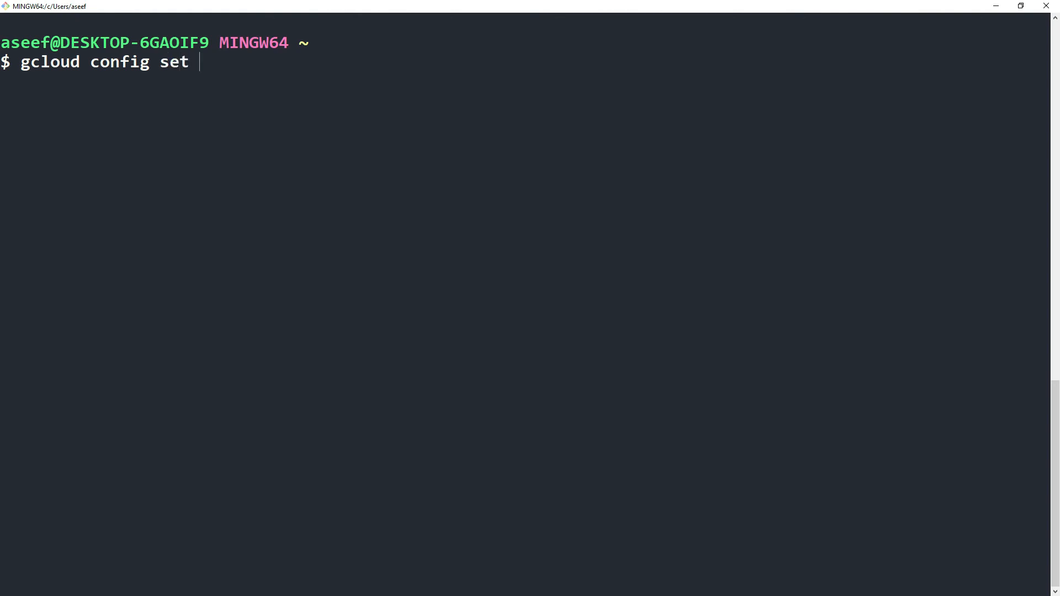
text(compute/zone us-ce)
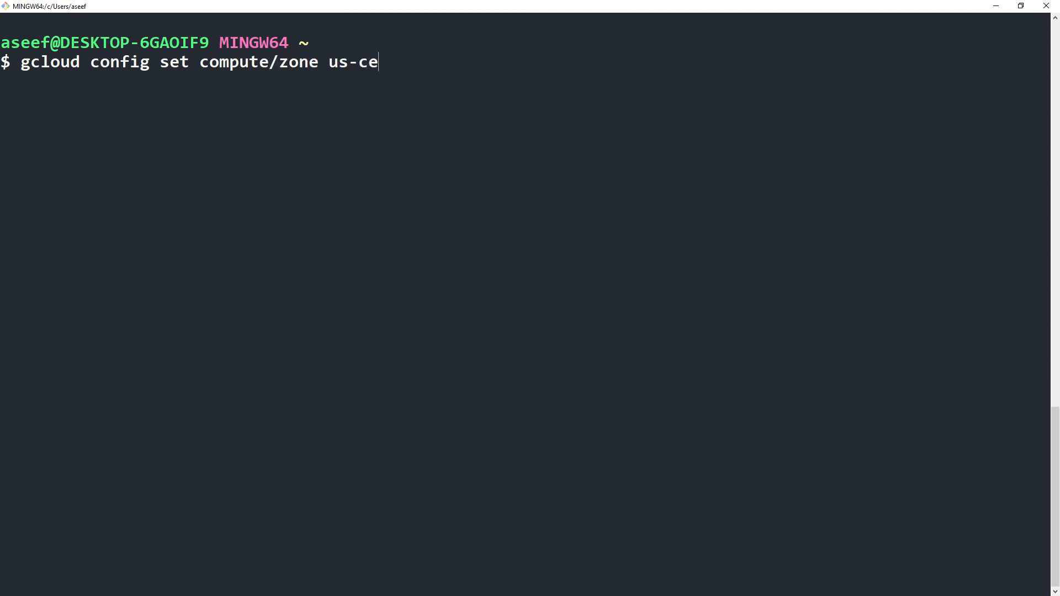
text(ntral1-a)
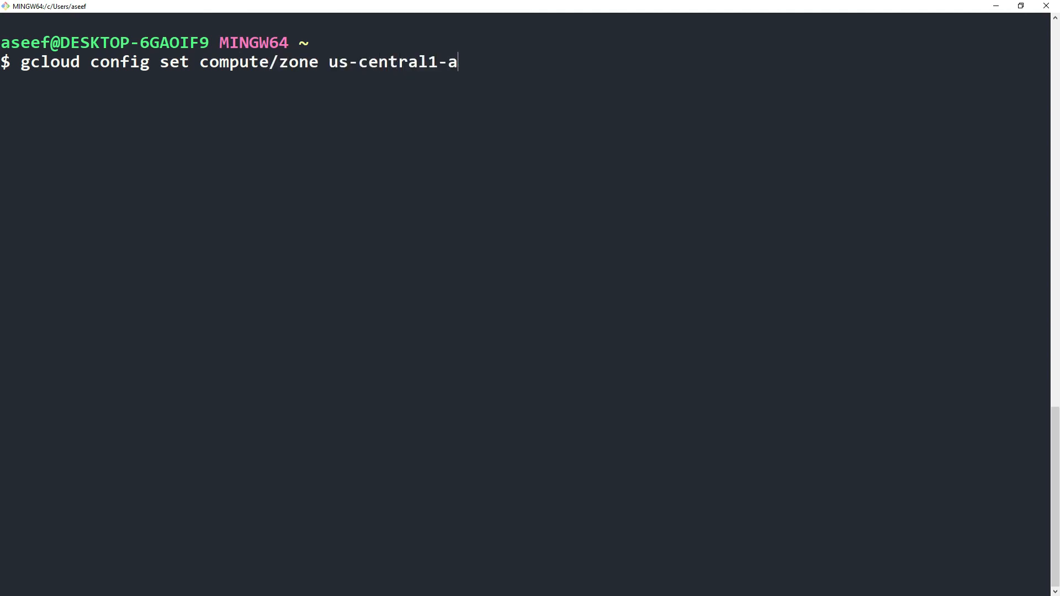
key(Return)
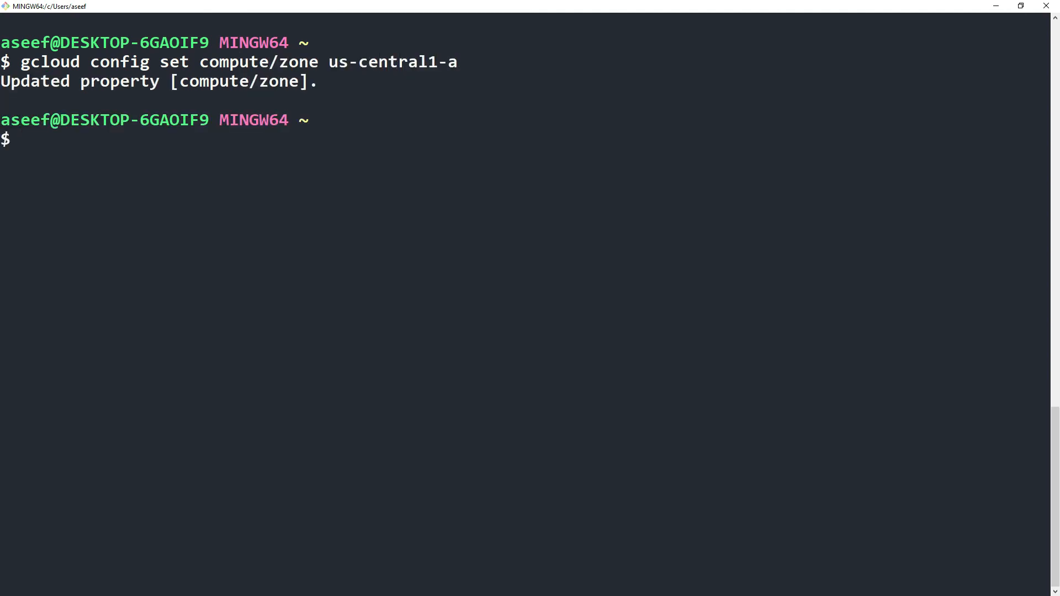
- Set gcloud-project-3443541 as the default project and begin typing the cluster-create command
text(gcloud config set project)
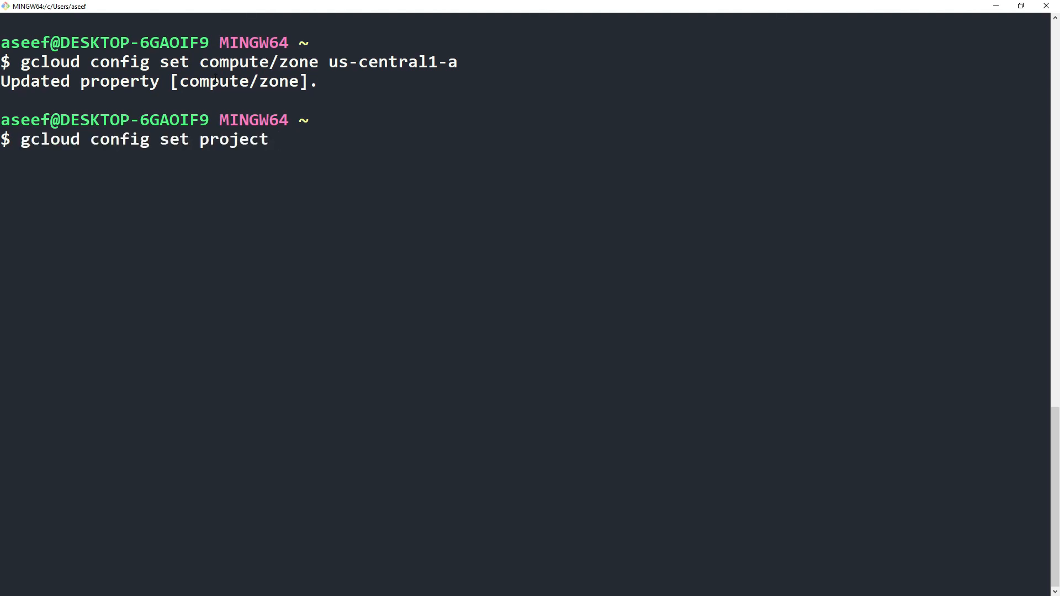
text(gcloud-project-3443541)
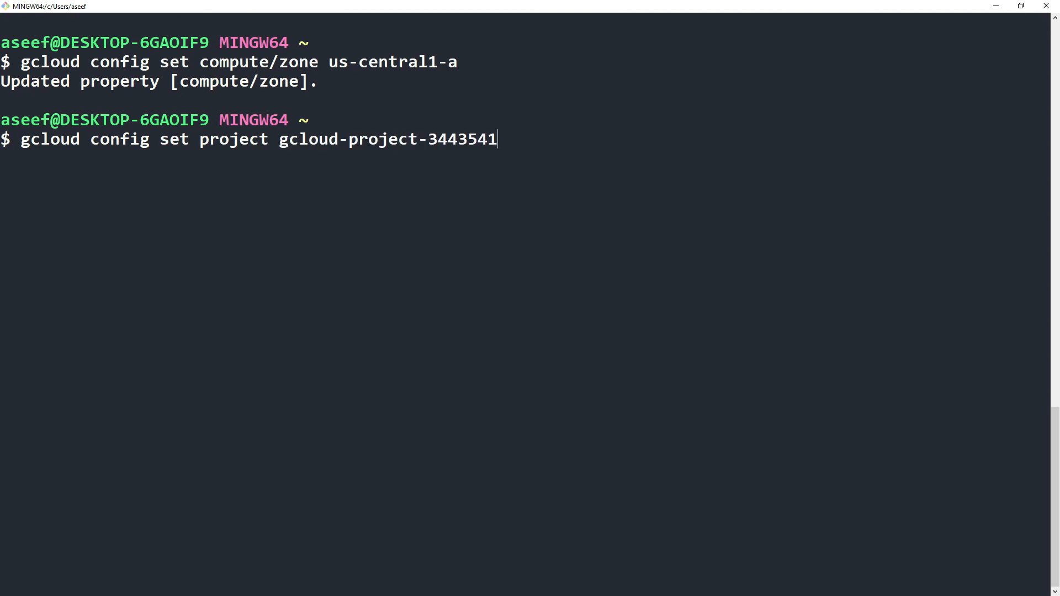
key(Return)
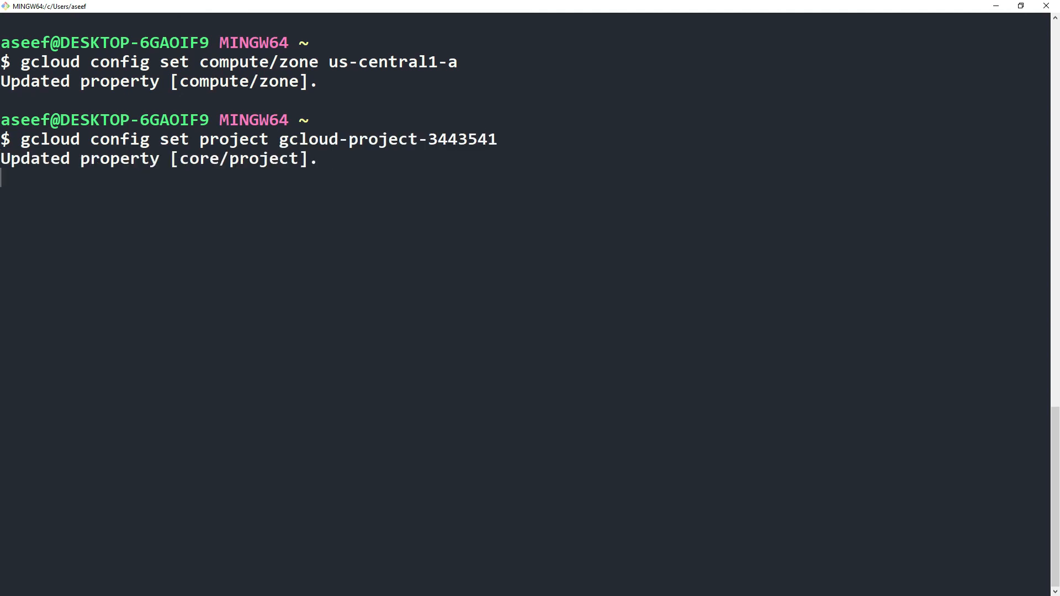
text(gcloud container clusters create my-thi)
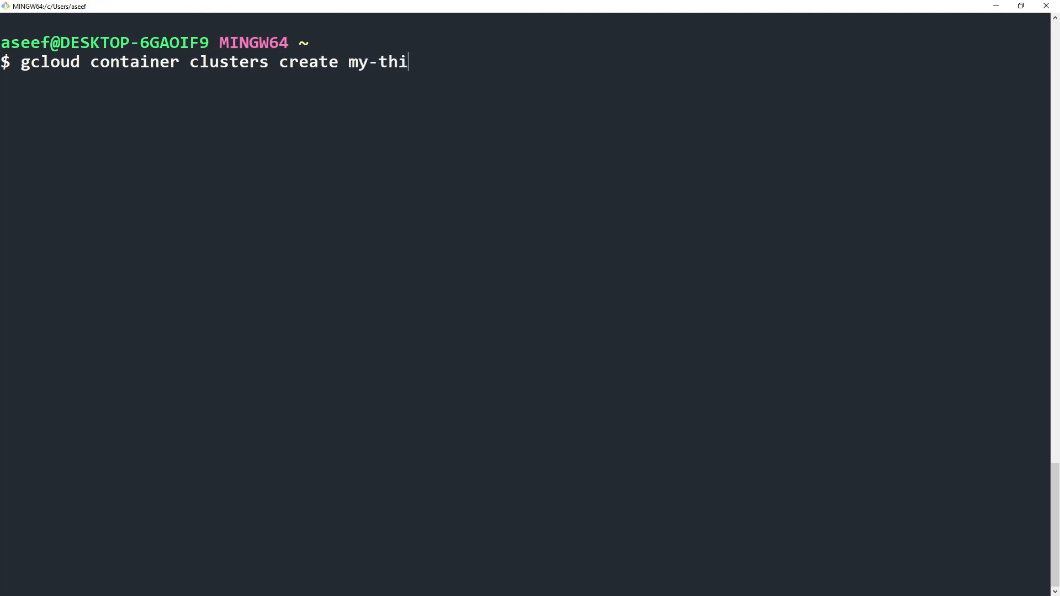
- Run 'gcloud container clusters create my-third-cluster --num-nodes=1'
text(rd-cluste)
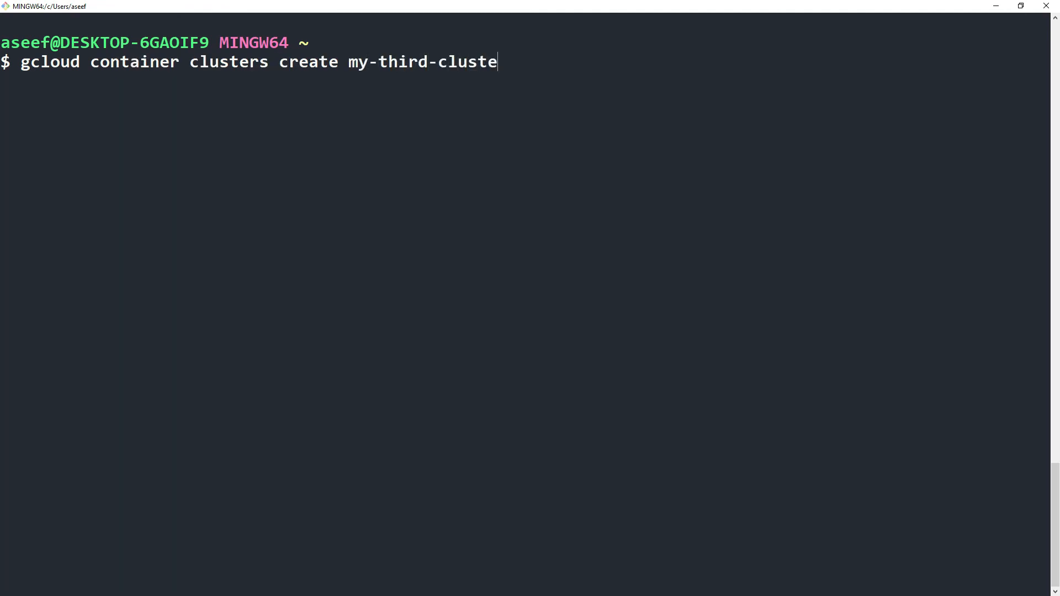
text(r)
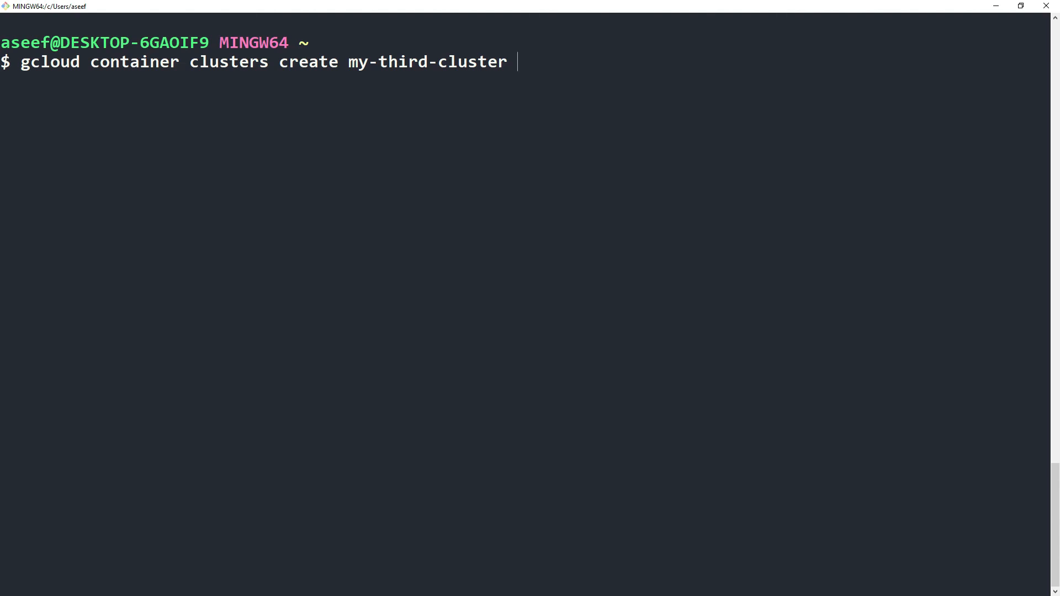
text(--num-nodes=1)
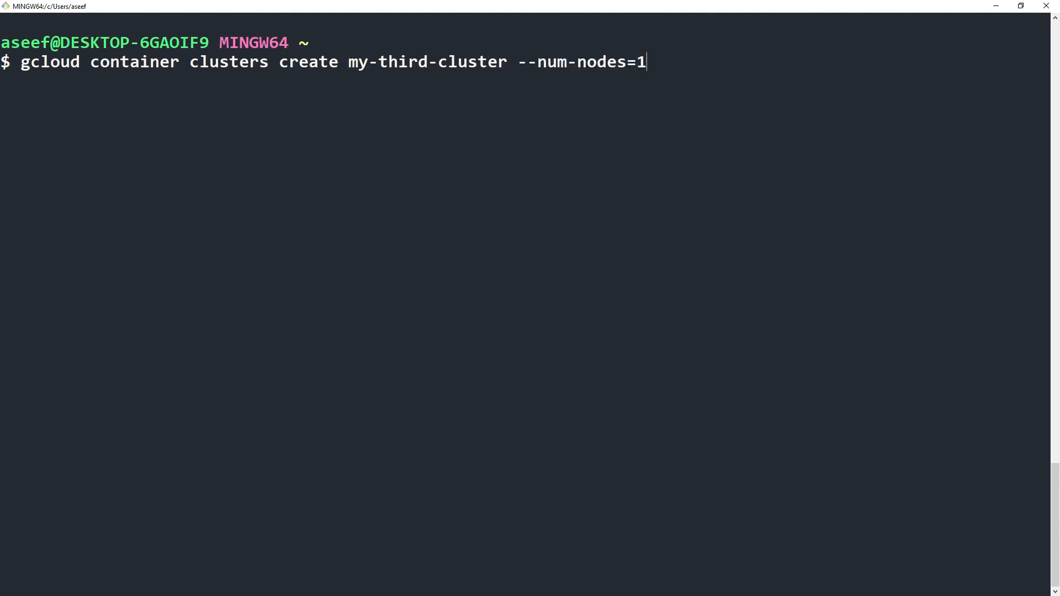
key(Return)
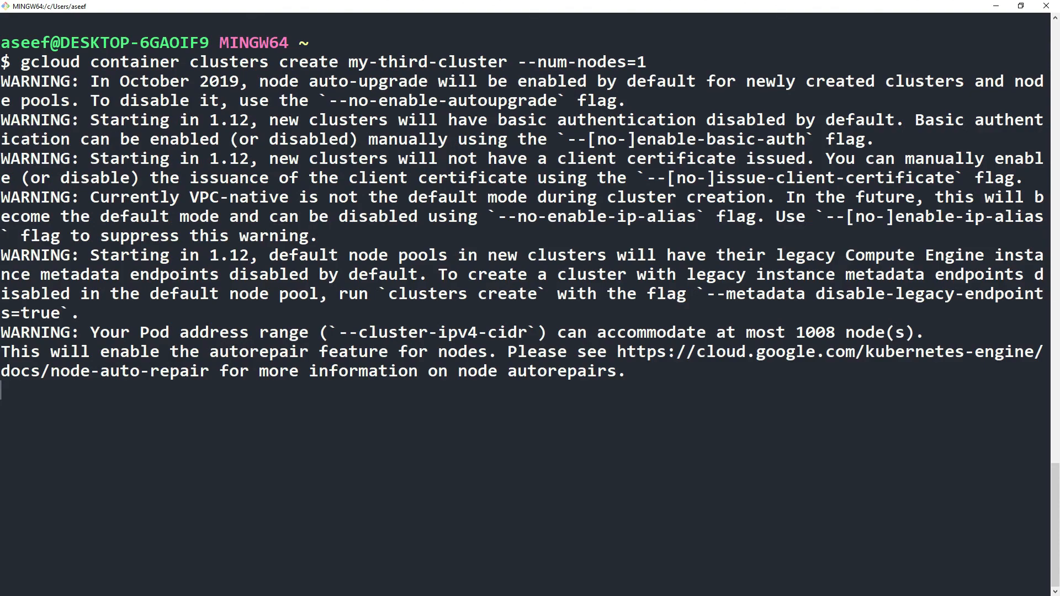